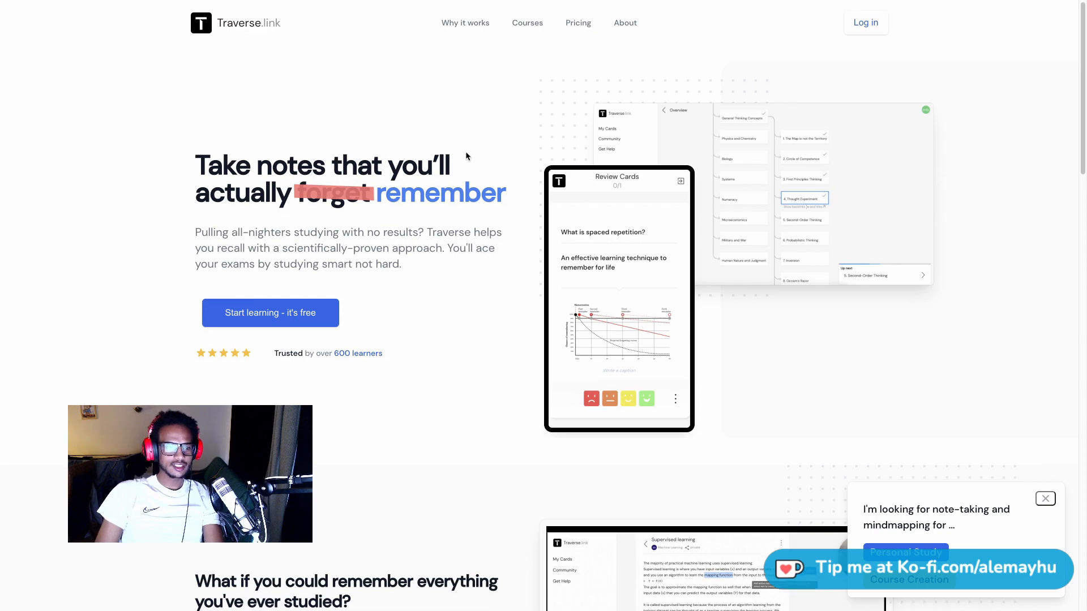
# Sign up free with Google, confirm the suggested username and dismiss the homescreen tip
pyautogui.scroll(-3)
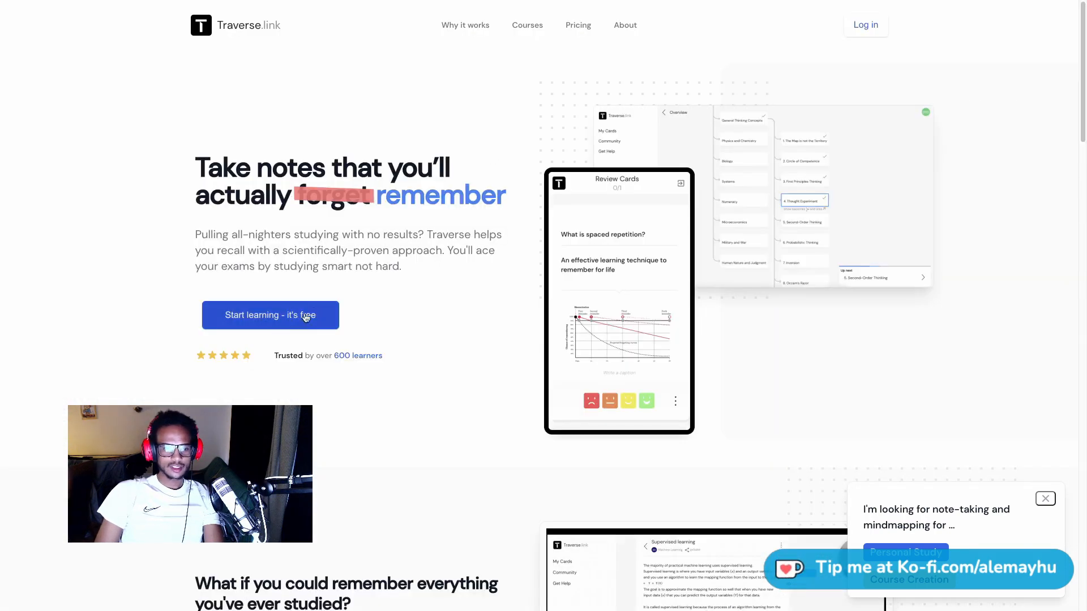
pyautogui.click(269, 315)
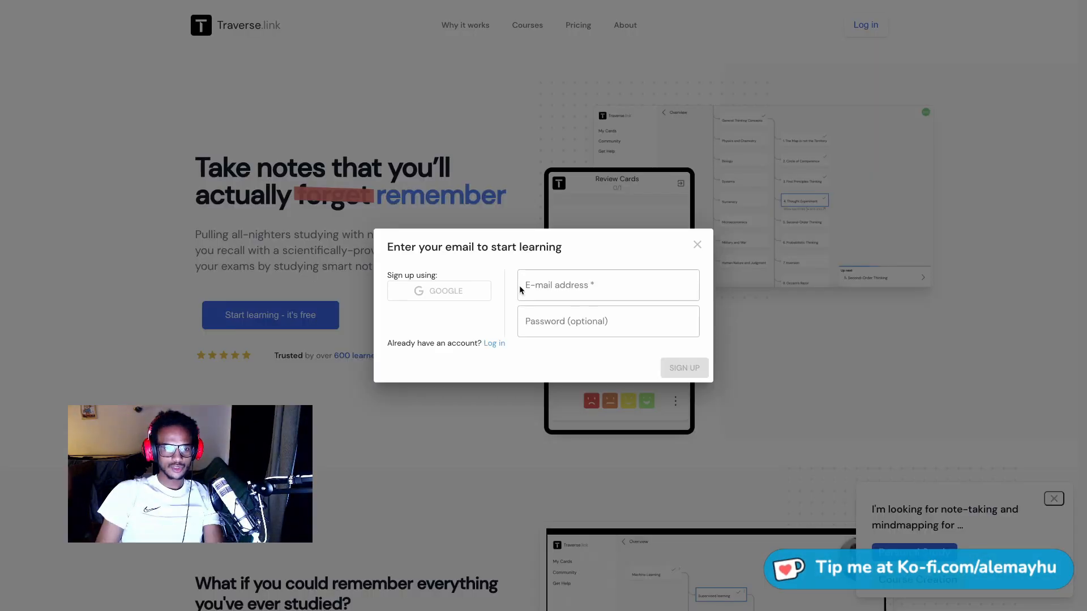
pyautogui.click(439, 291)
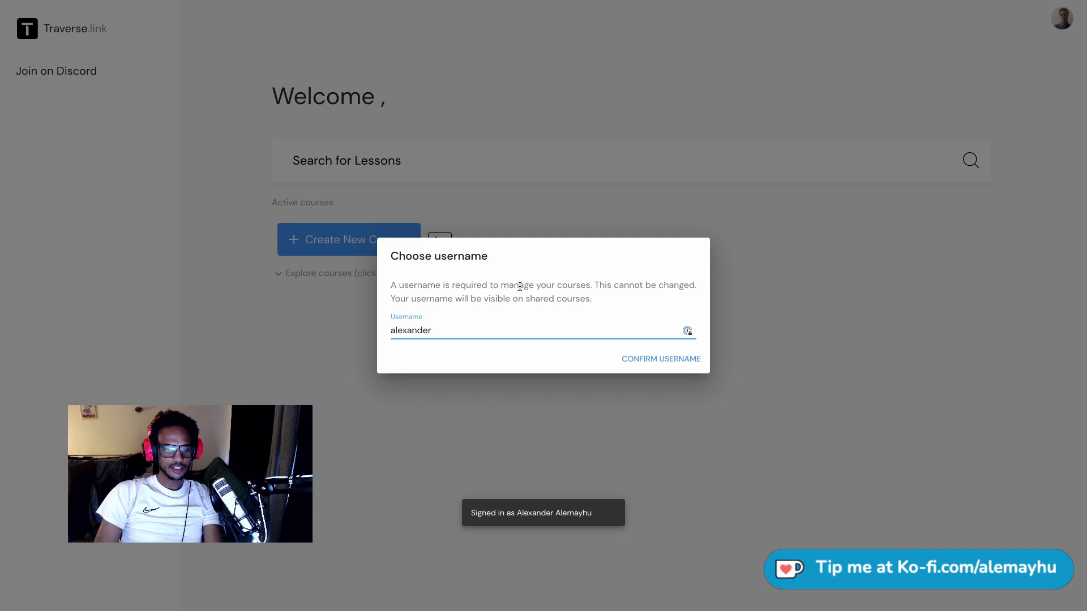
pyautogui.click(661, 359)
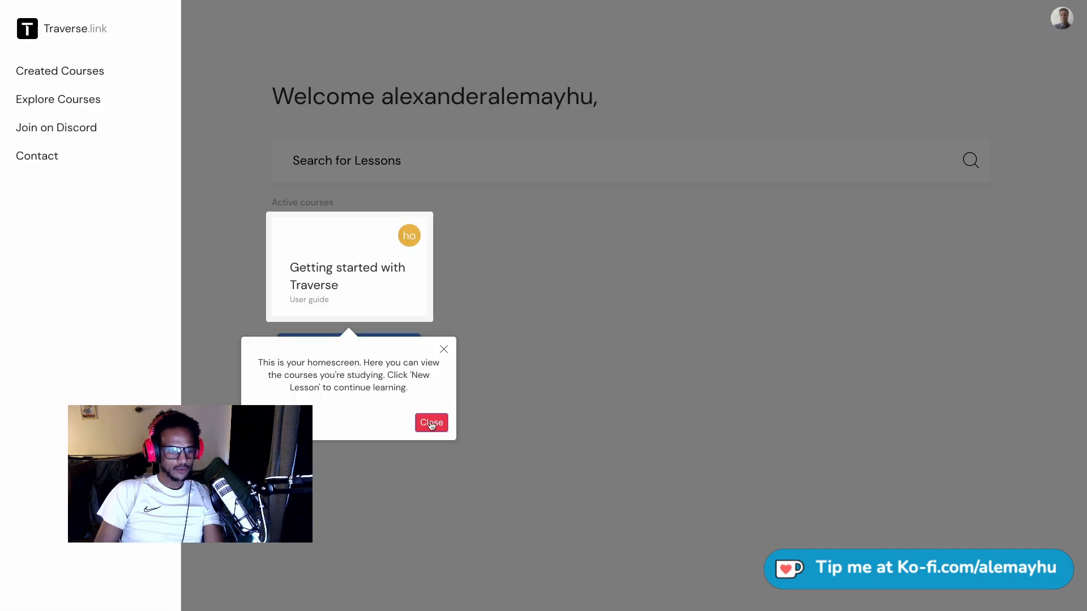
pyautogui.click(431, 424)
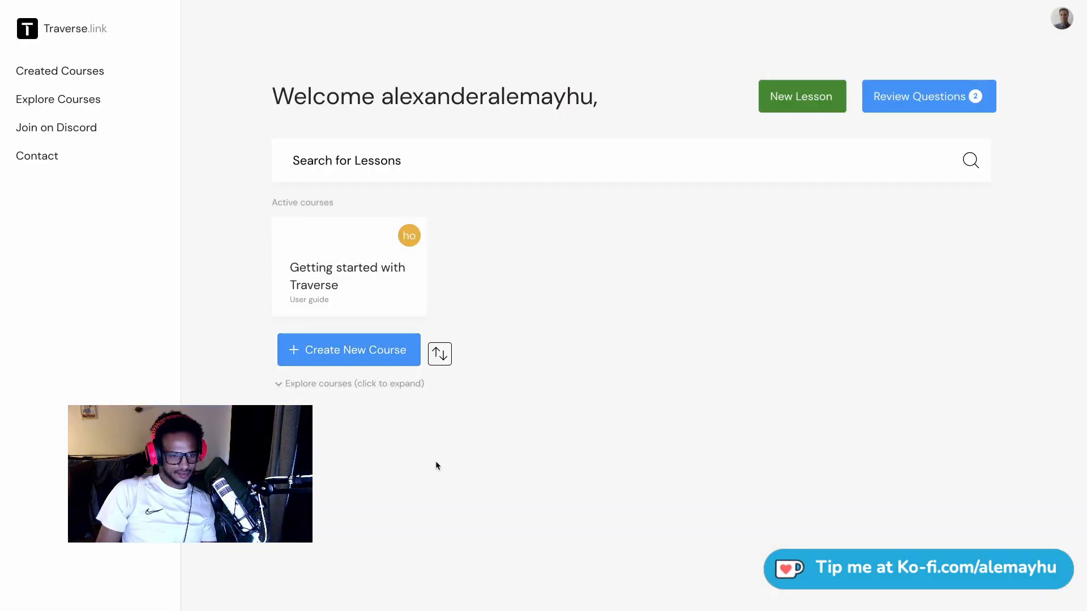
# Create the course 'Kana' and add a 'Hiragana' lesson to it
pyautogui.click(348, 350)
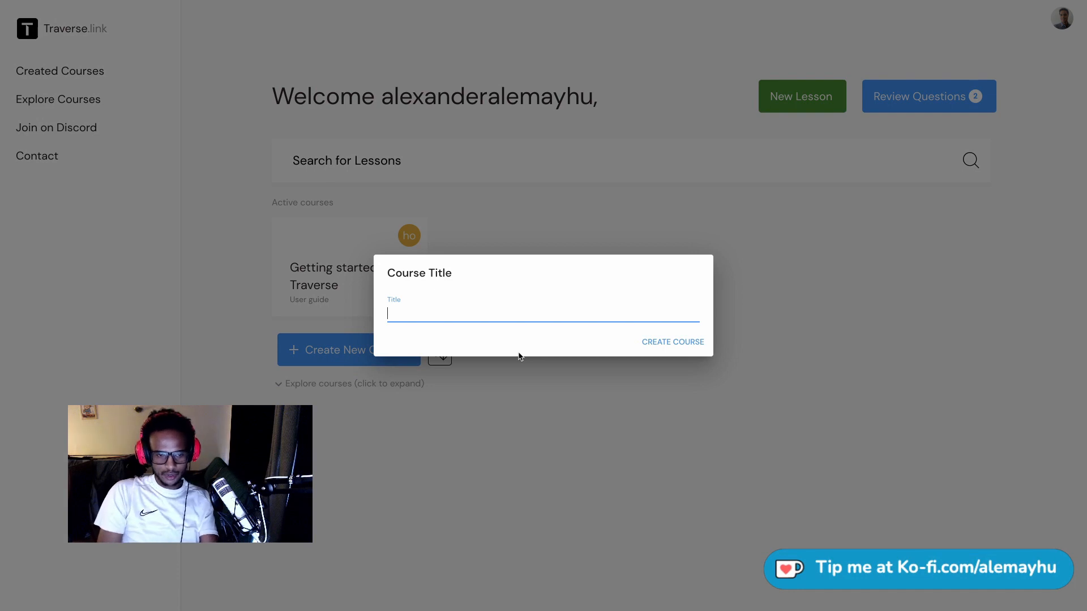
pyautogui.click(672, 342)
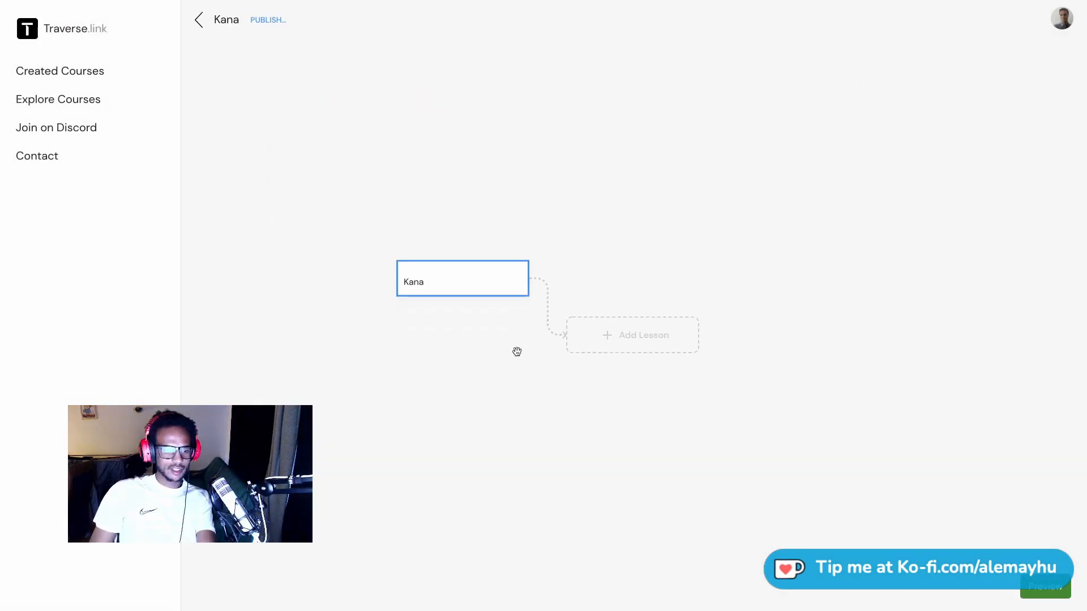
pyautogui.click(632, 335)
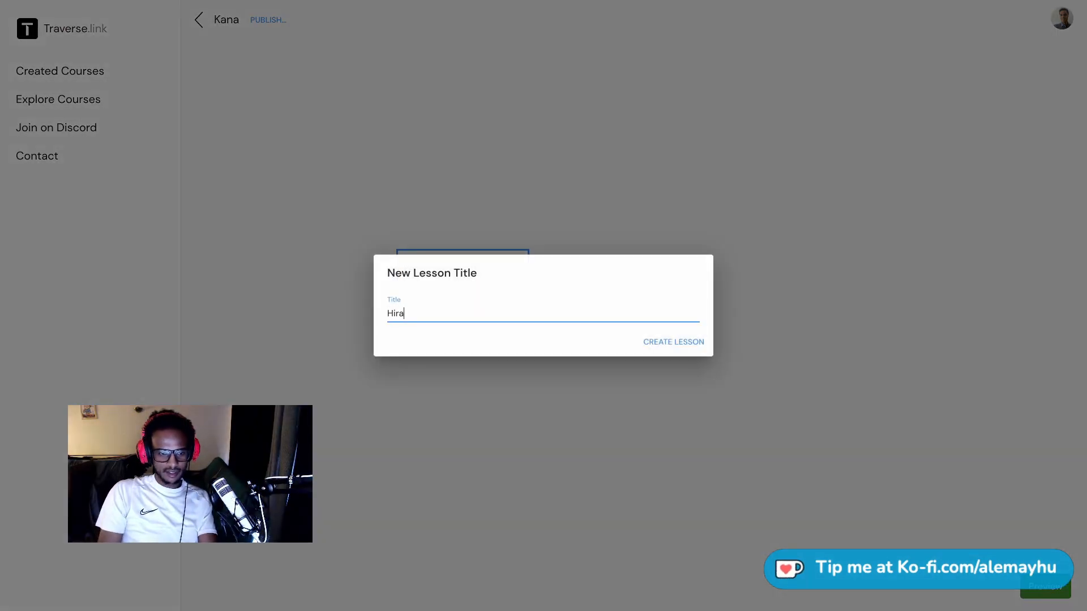
pyautogui.click(673, 342)
pyautogui.write('い')
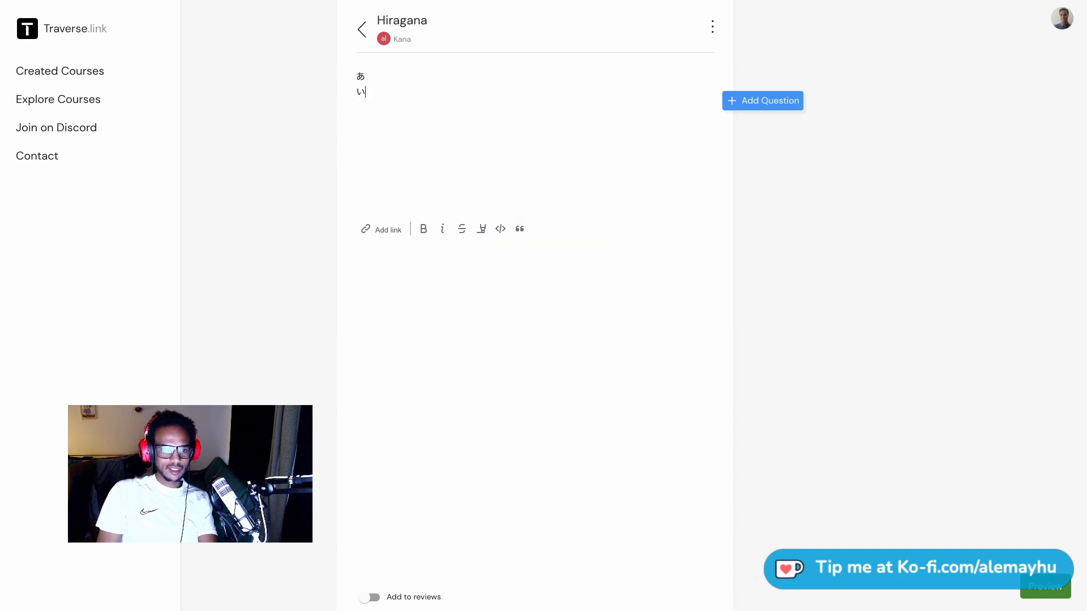
# Enter the vowel kana あいうえお, add an あ→a review question, preview and complete the lesson
pyautogui.write('う')
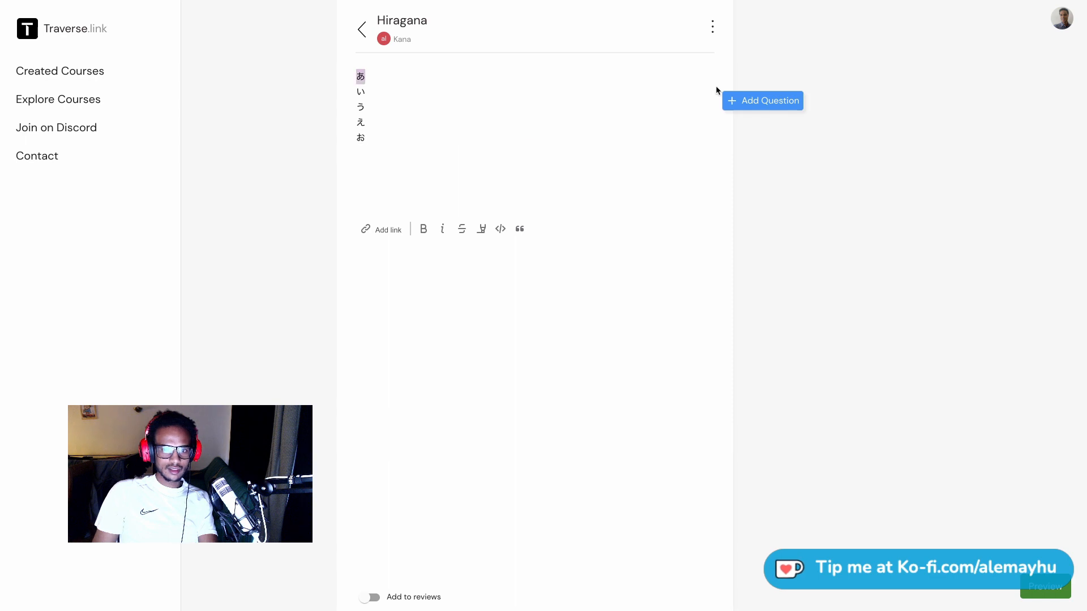
pyautogui.click(763, 101)
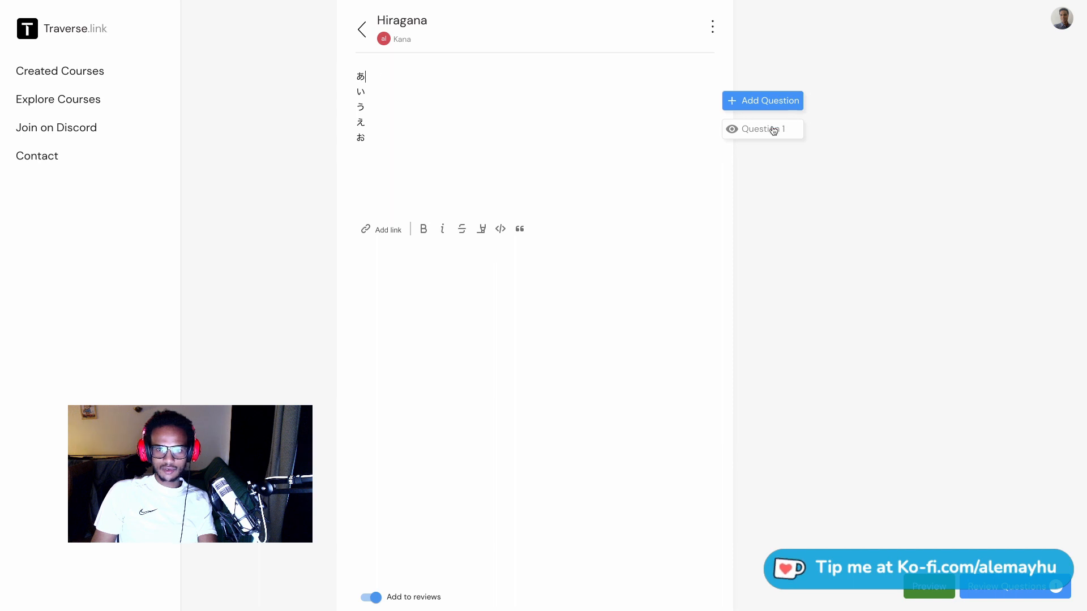
pyautogui.click(763, 129)
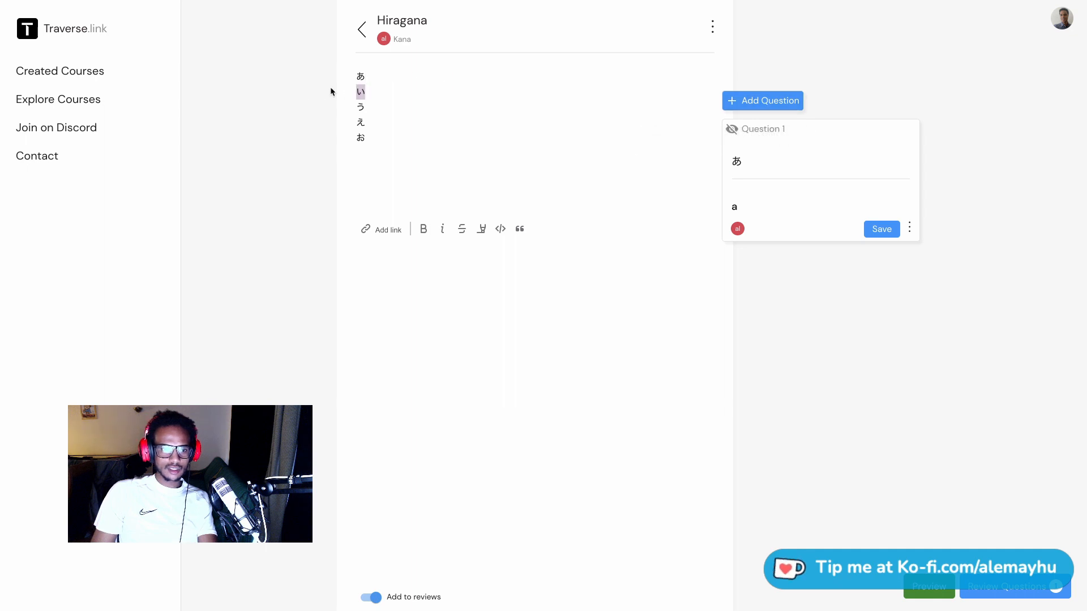
pyautogui.click(881, 229)
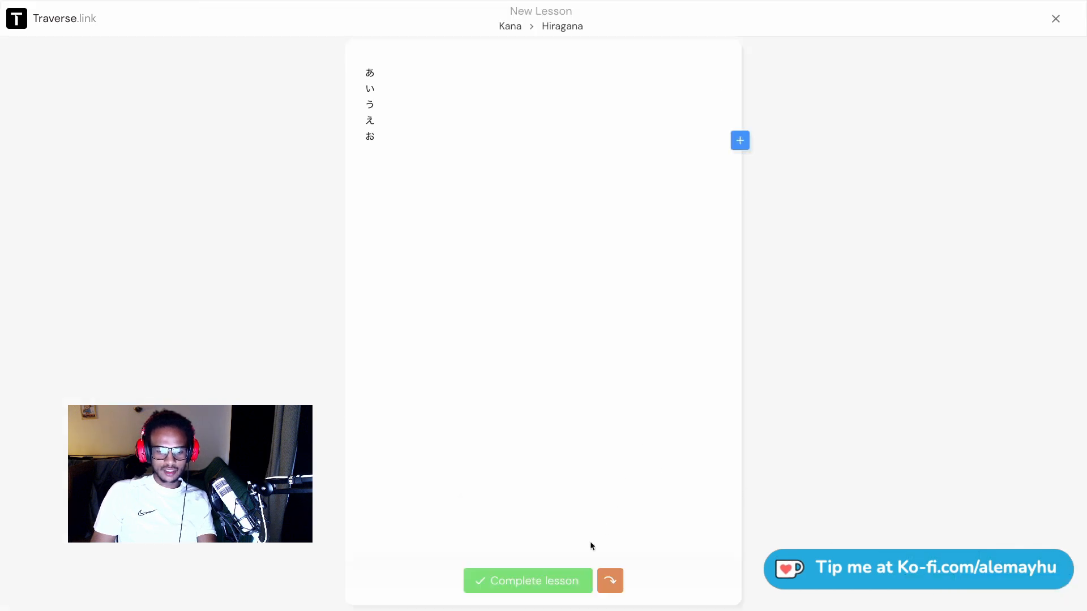
pyautogui.click(528, 581)
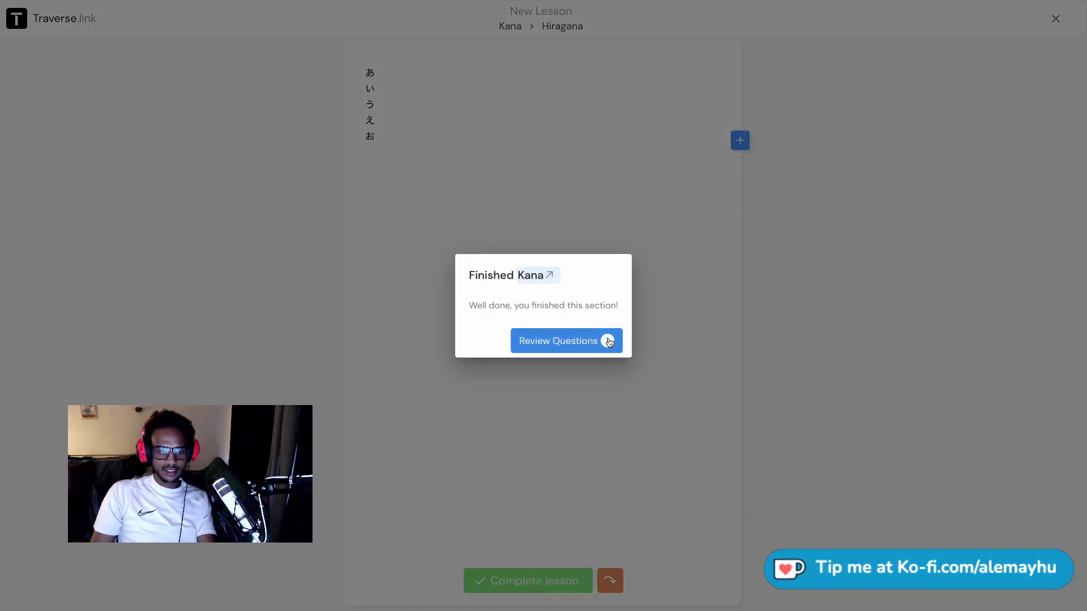
# Review the kana flashcards, revealing each answer and rating both as Easy
pyautogui.click(566, 340)
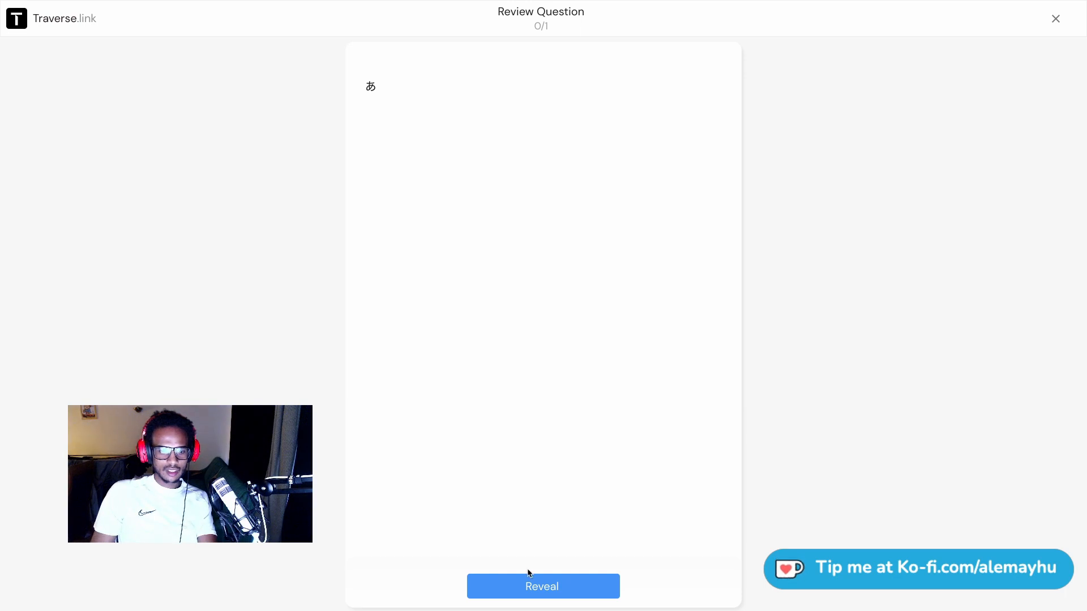
pyautogui.click(541, 586)
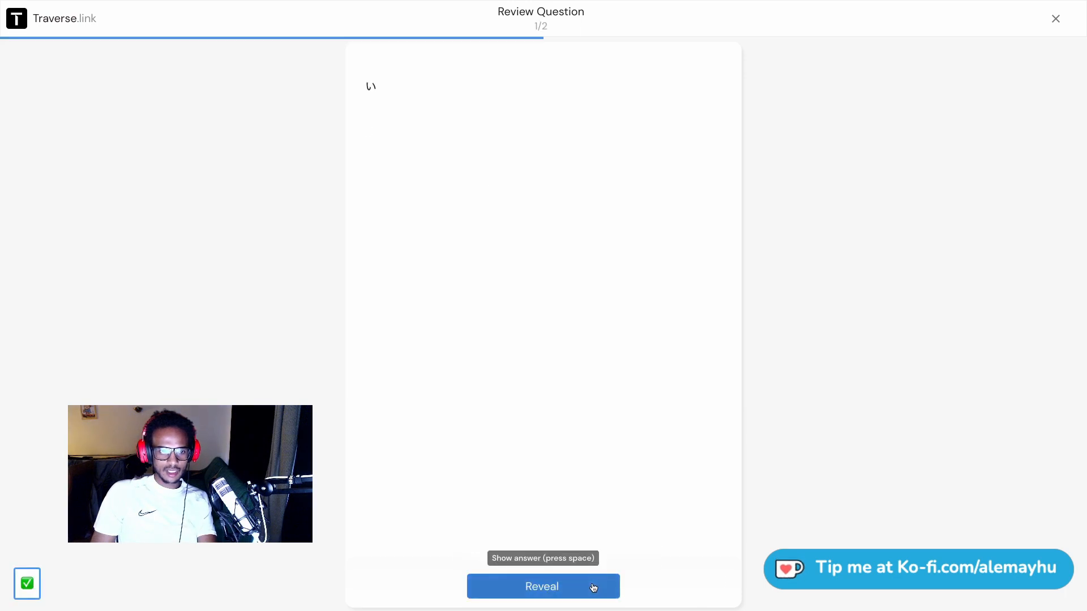
pyautogui.click(544, 586)
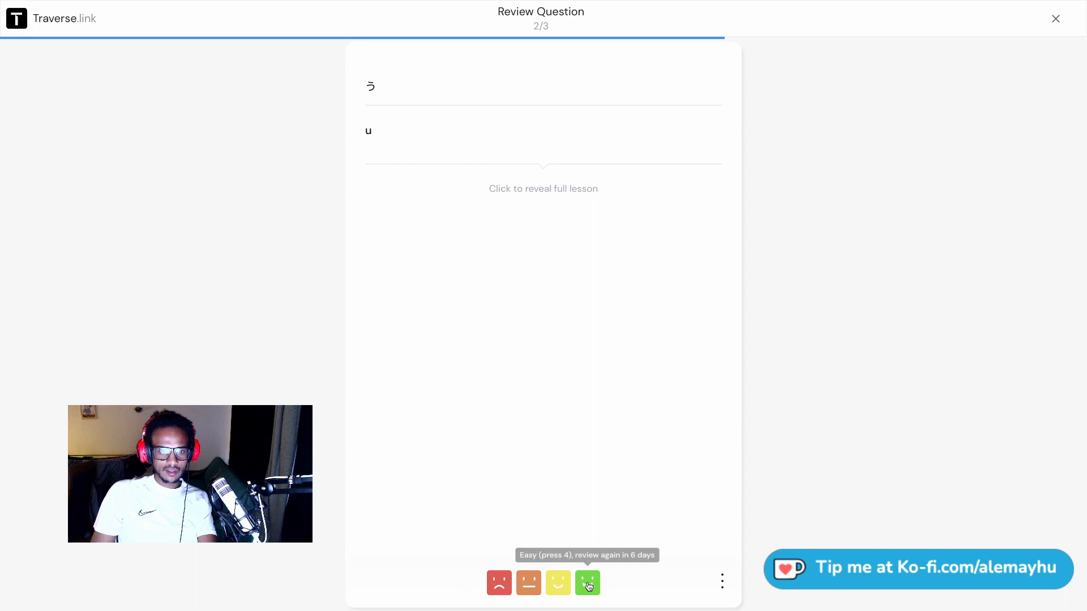
pyautogui.click(587, 582)
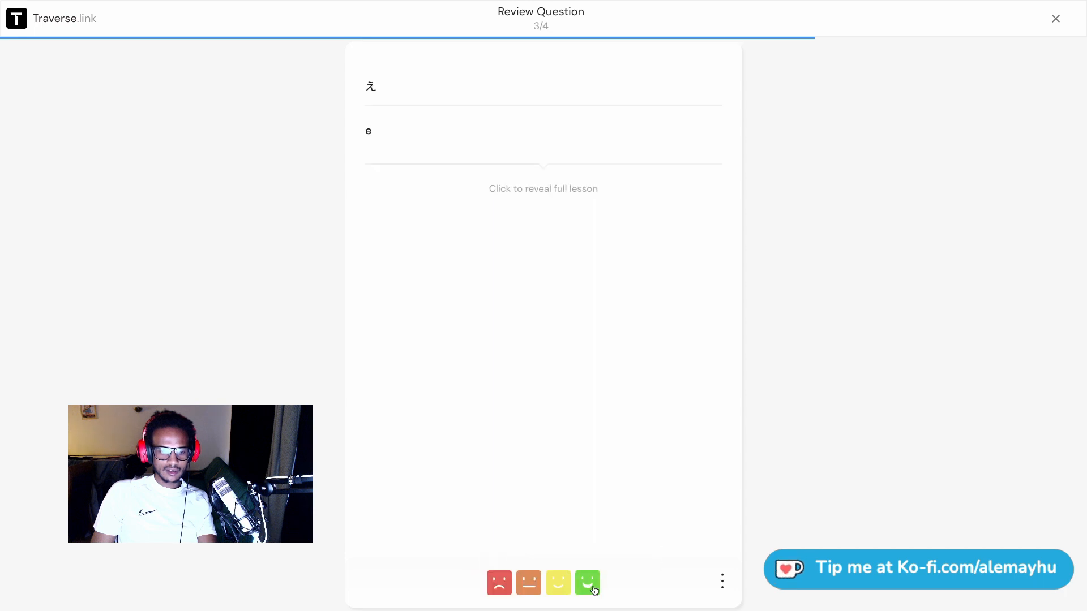
pyautogui.click(588, 582)
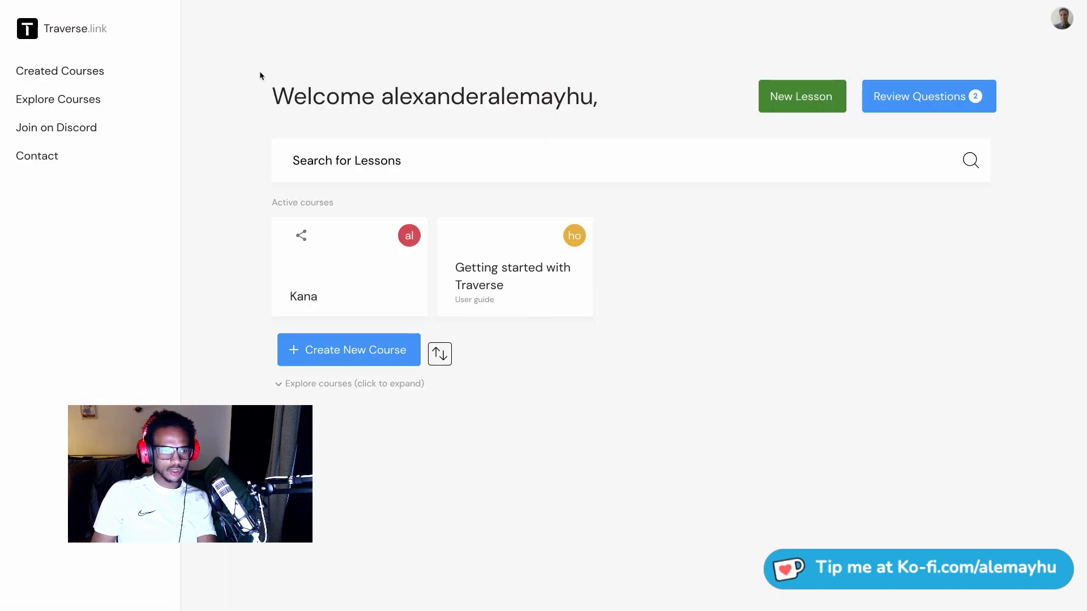
# Search the lessons for 'Code' to list the matching courses
pyautogui.click(415, 161)
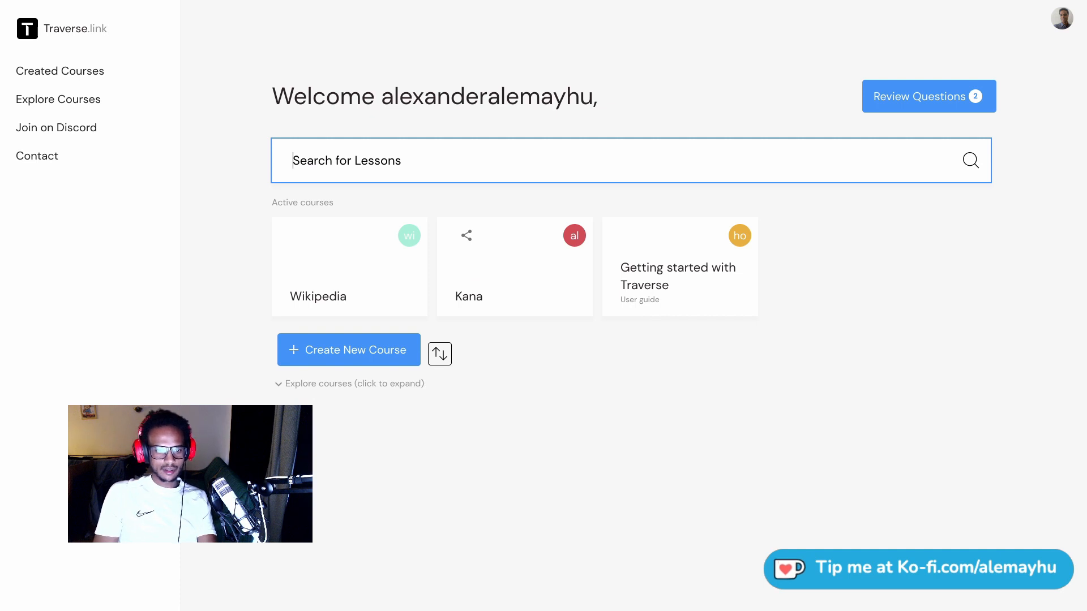
pyautogui.write('Code')
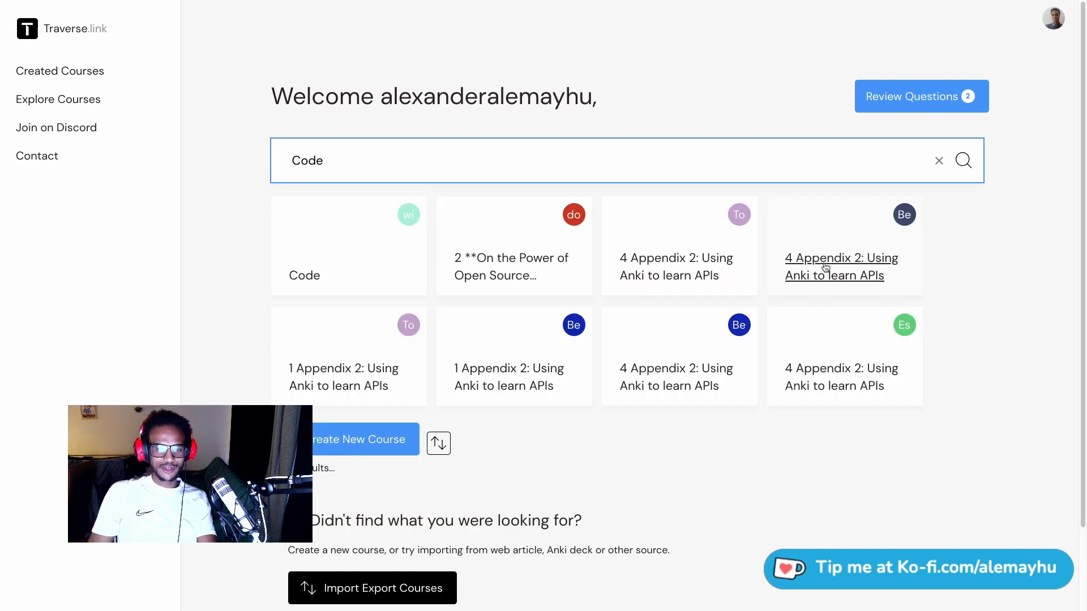
pyautogui.moveTo(346, 378)
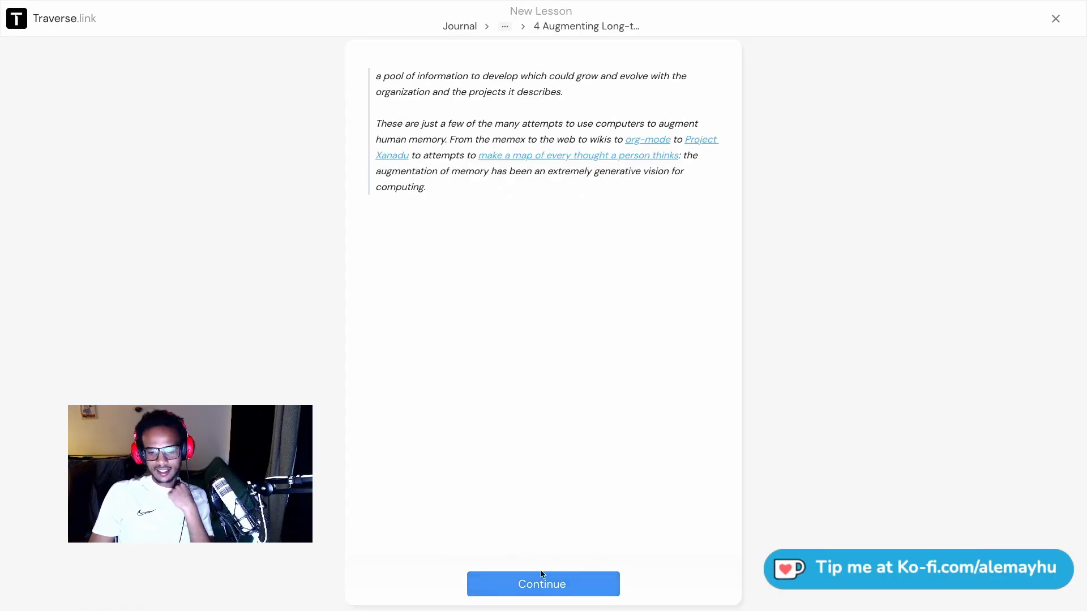
# Continue through every remaining Augmenting Long-term Memory page until the section reads Finished
pyautogui.click(542, 585)
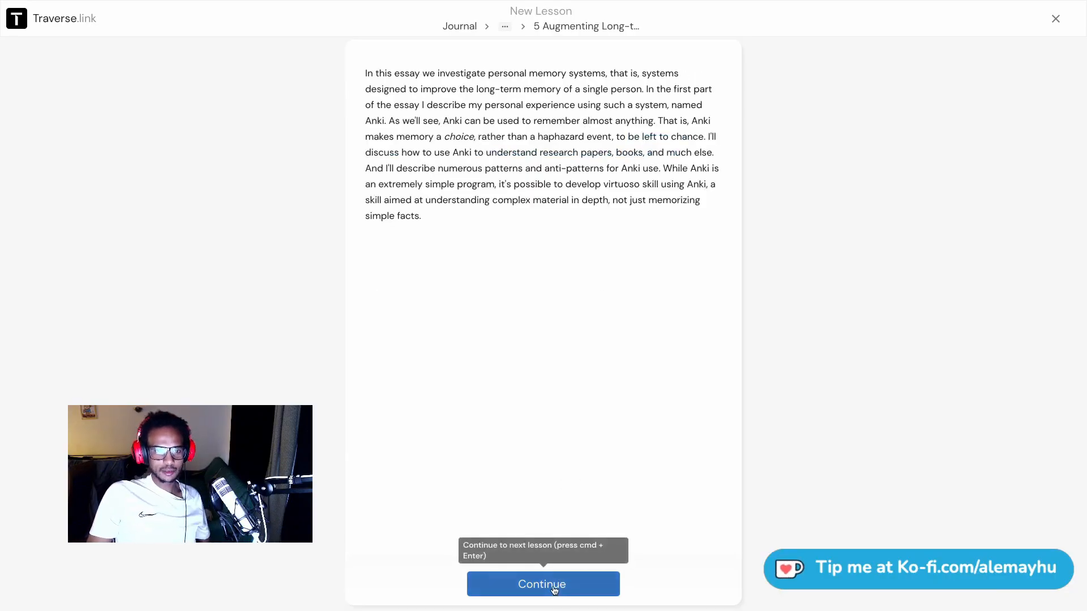
pyautogui.click(541, 585)
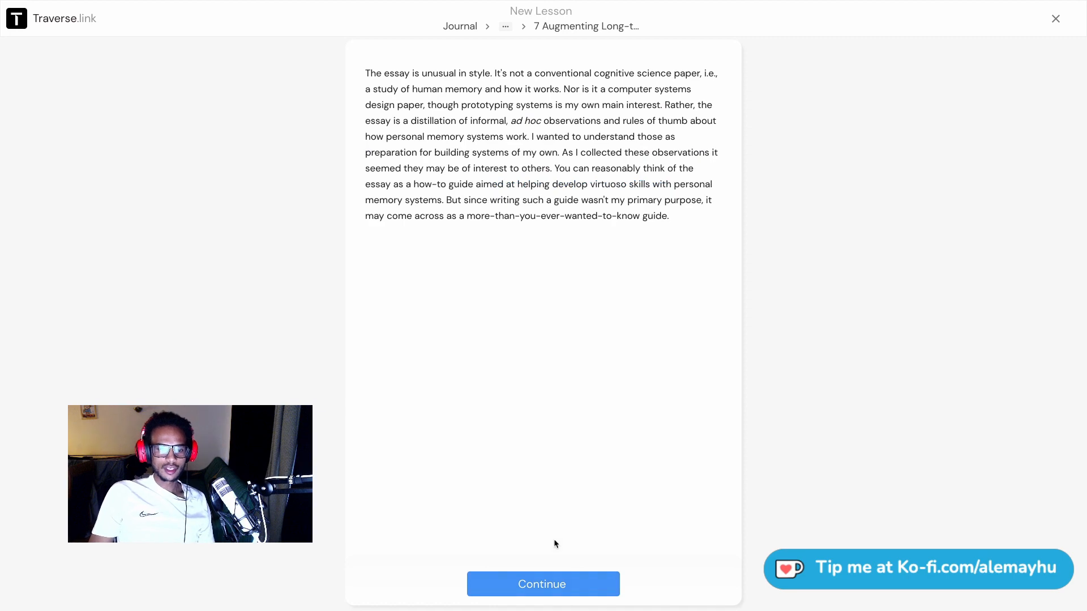
pyautogui.click(543, 584)
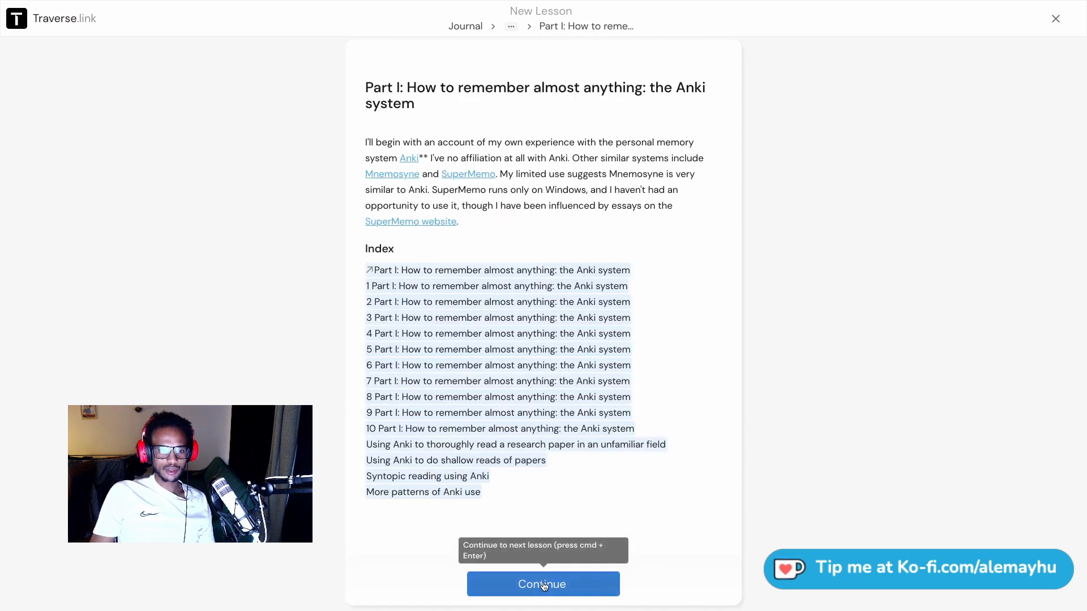
pyautogui.click(542, 584)
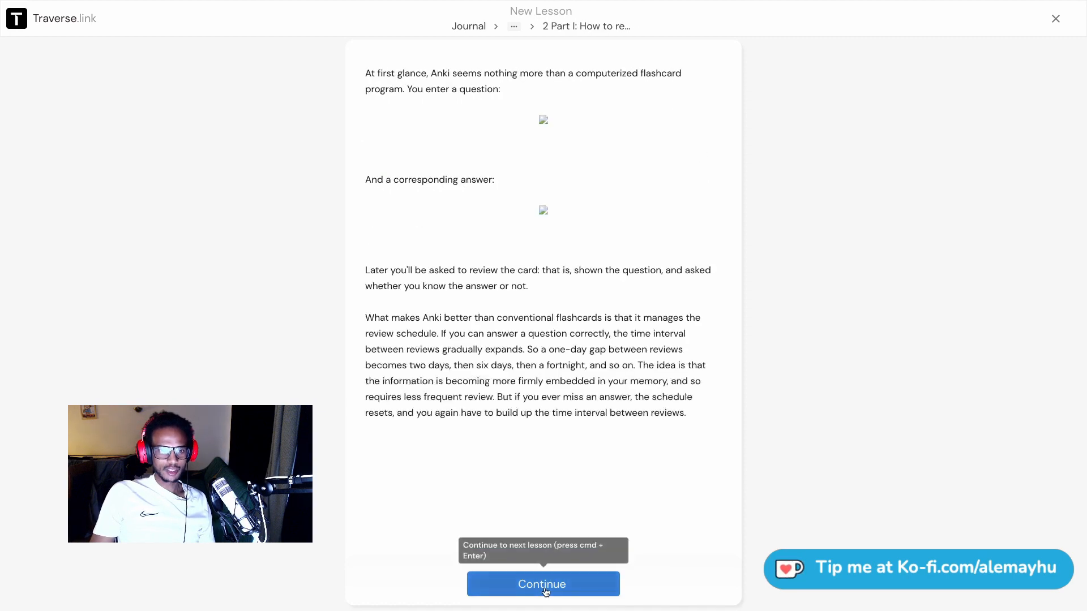
pyautogui.click(543, 584)
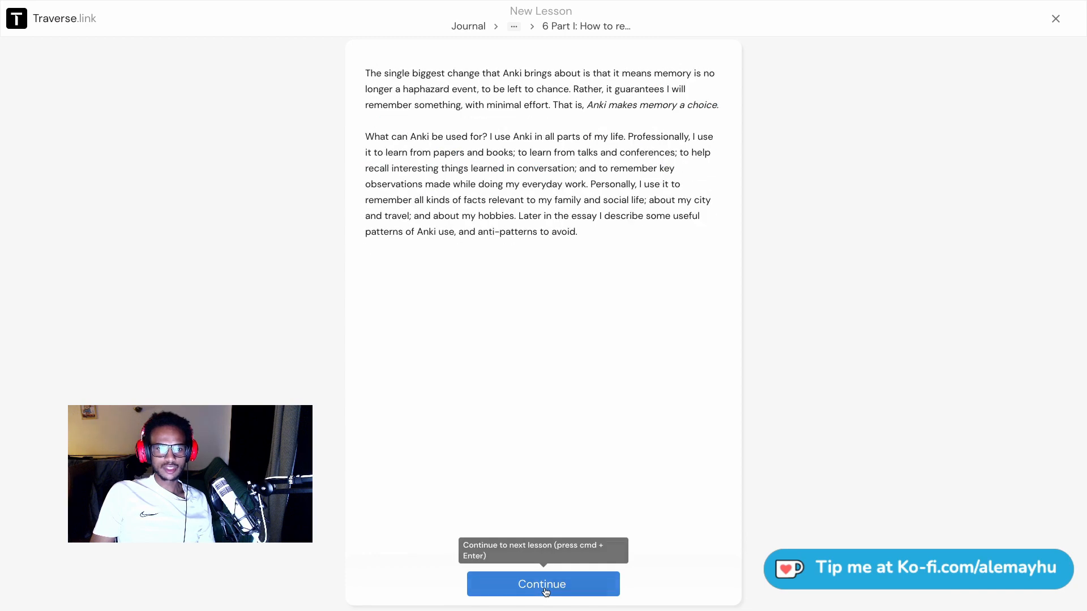
pyautogui.click(543, 585)
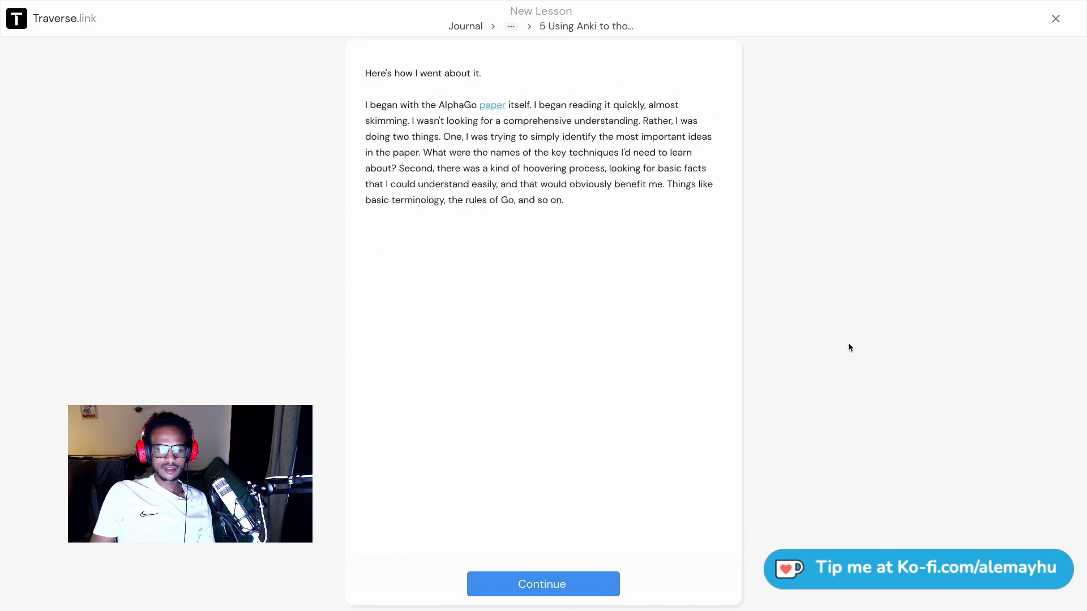
pyautogui.click(541, 585)
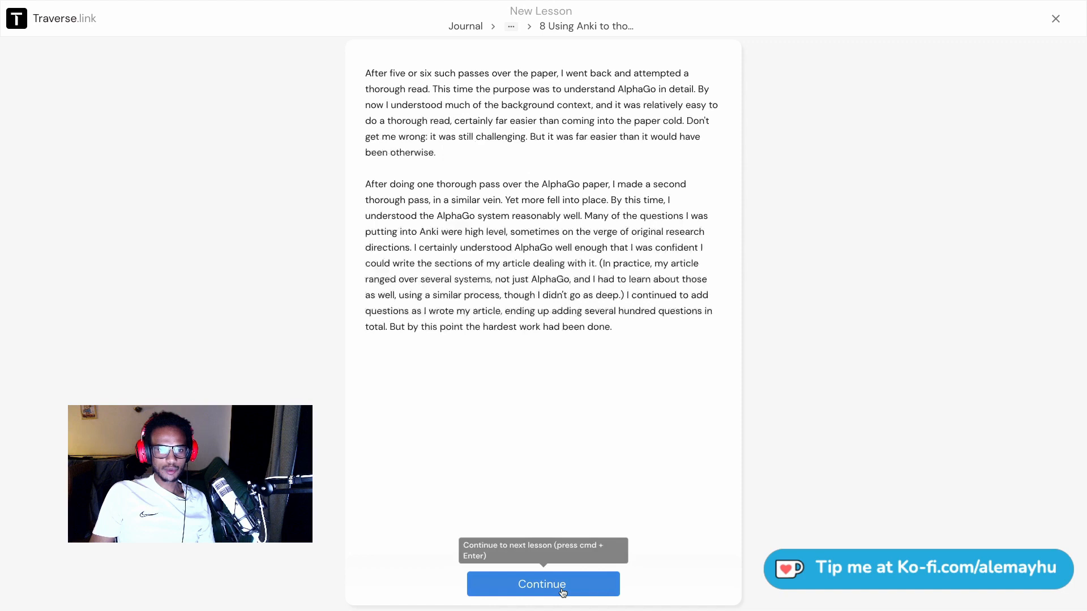
pyautogui.click(543, 584)
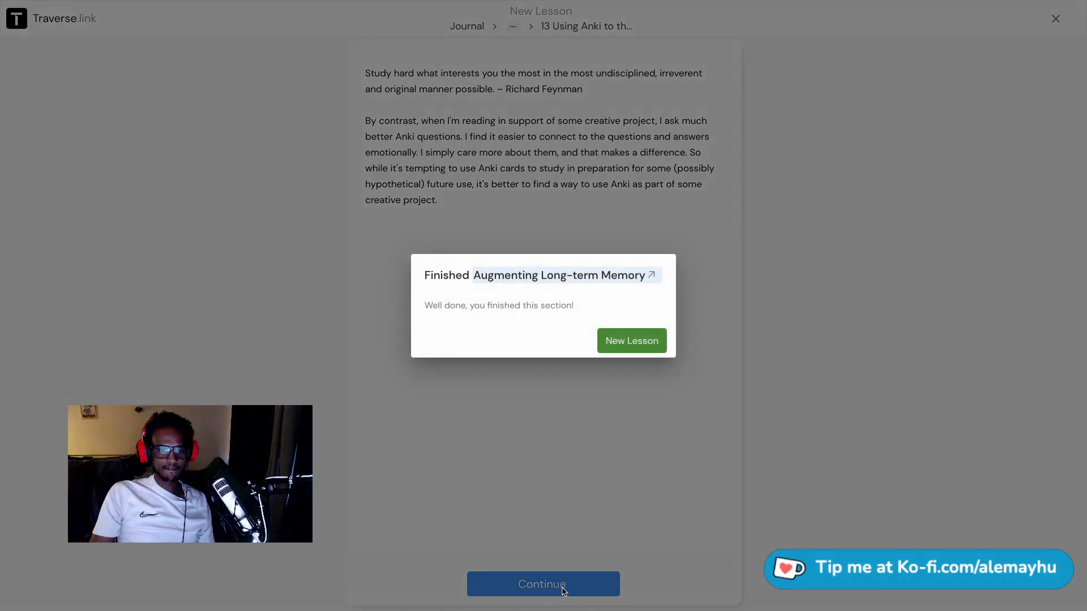
pyautogui.click(632, 341)
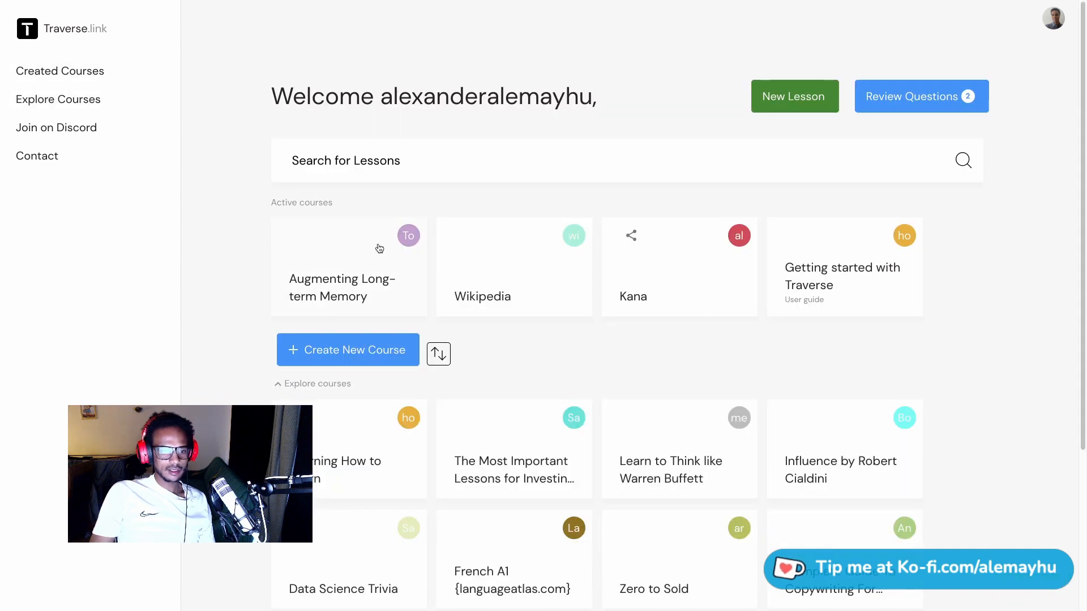
# Find Zero to Sold under Explore courses and read through its preview and introduction
pyautogui.scroll(-3)
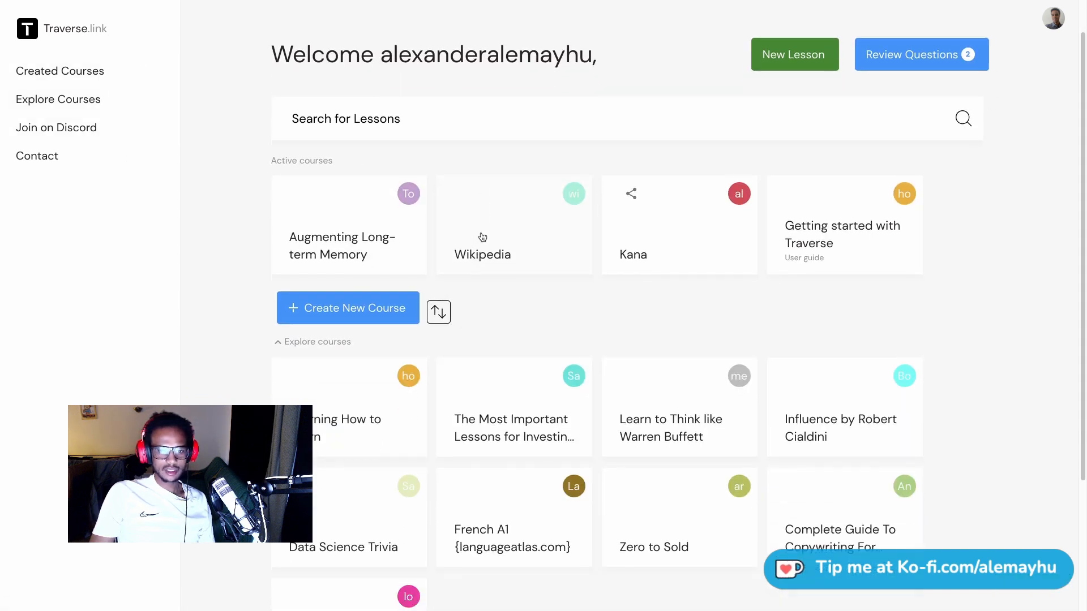
pyautogui.scroll(-3)
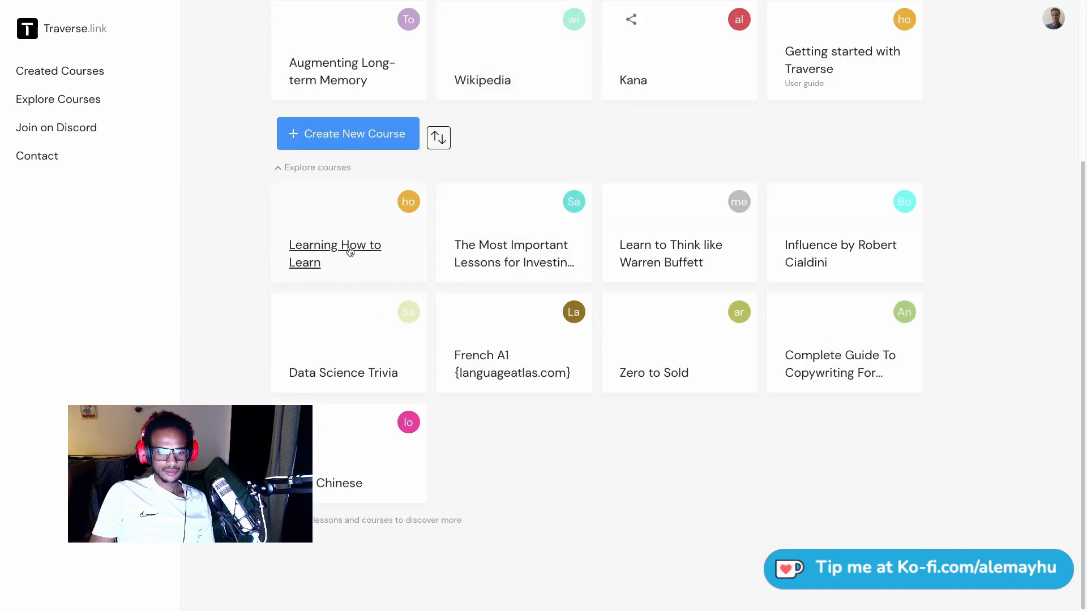
pyautogui.click(654, 372)
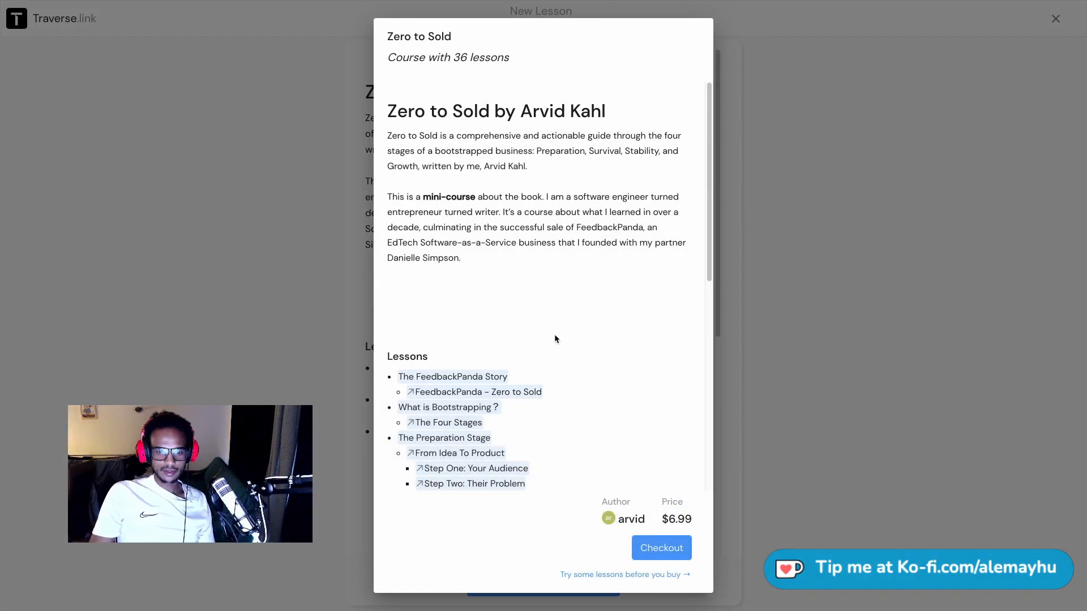
pyautogui.scroll(-3)
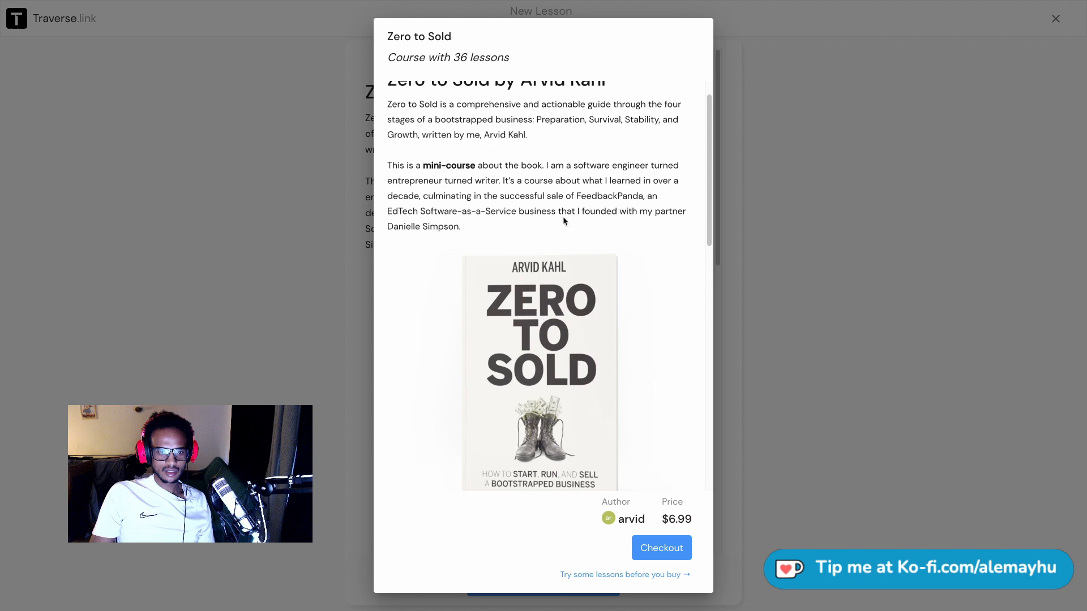
pyautogui.scroll(-3)
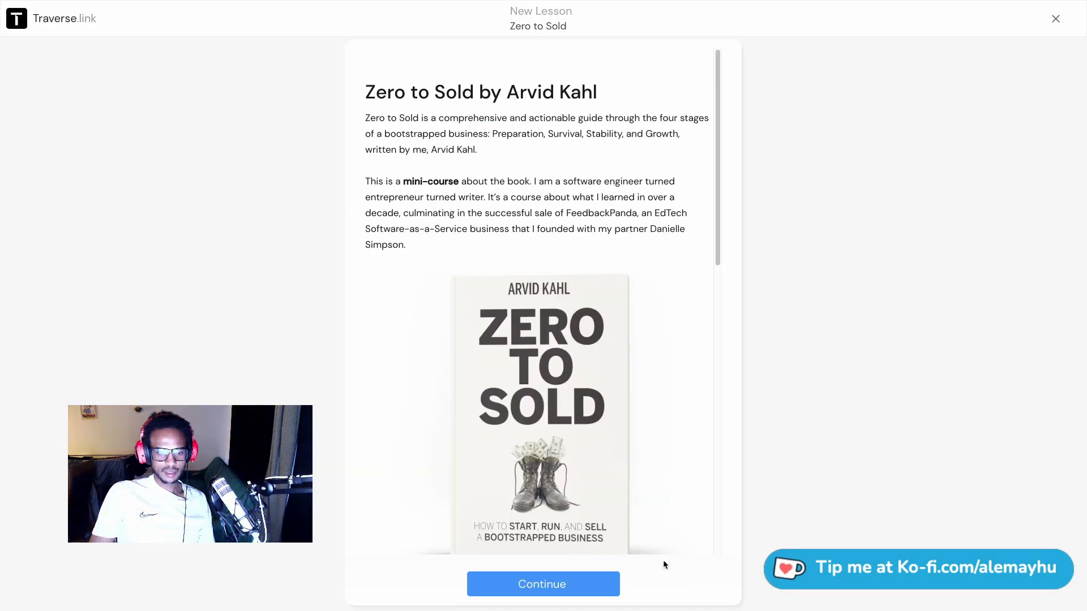
# Read through the FeedbackPanda Story lesson and mark it complete
pyautogui.click(542, 584)
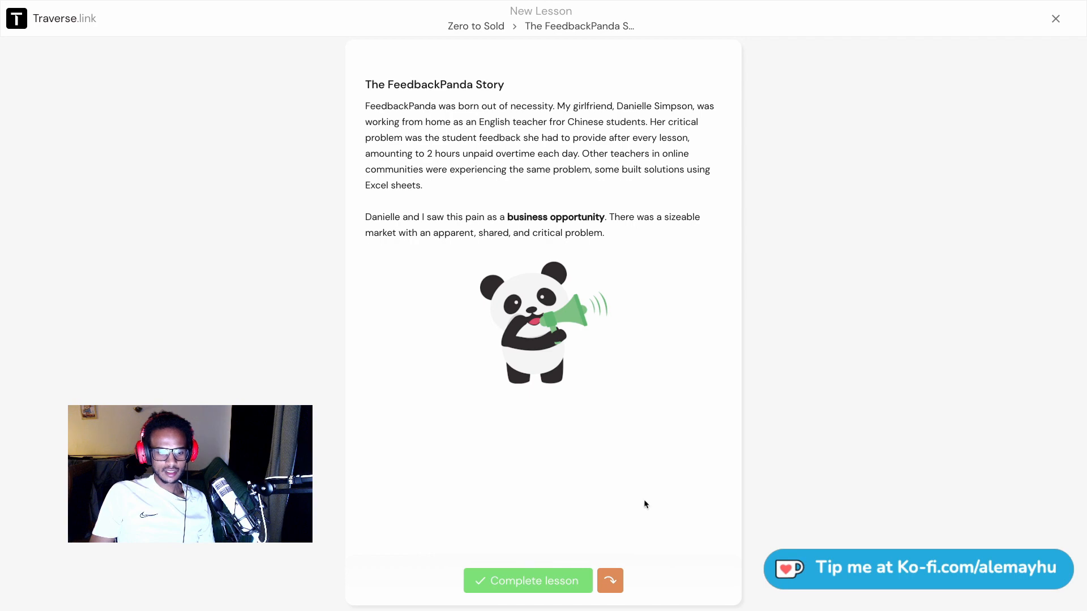
pyautogui.click(553, 581)
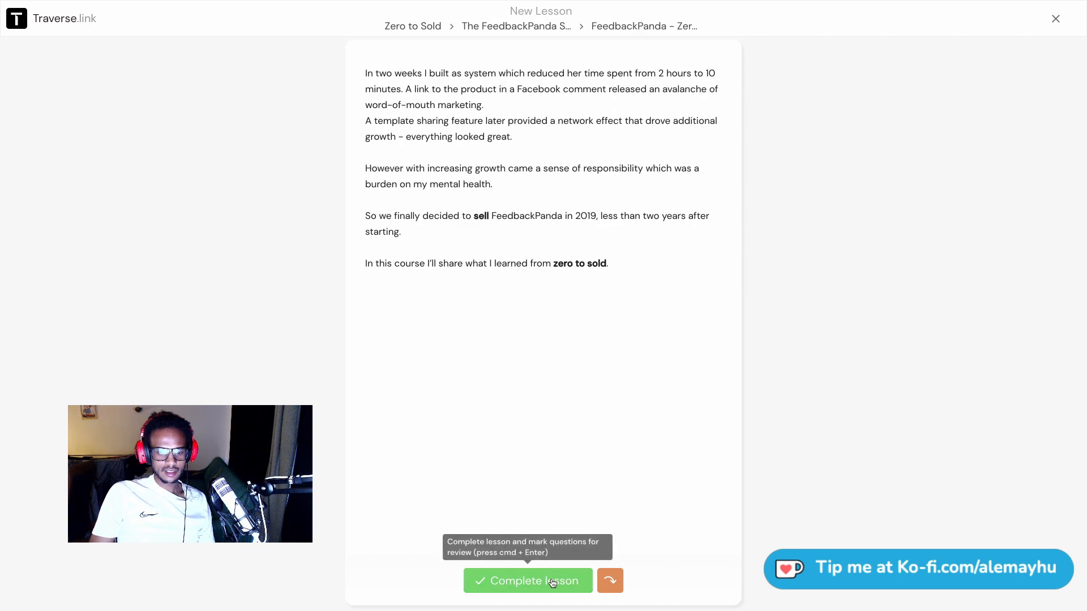
pyautogui.click(528, 581)
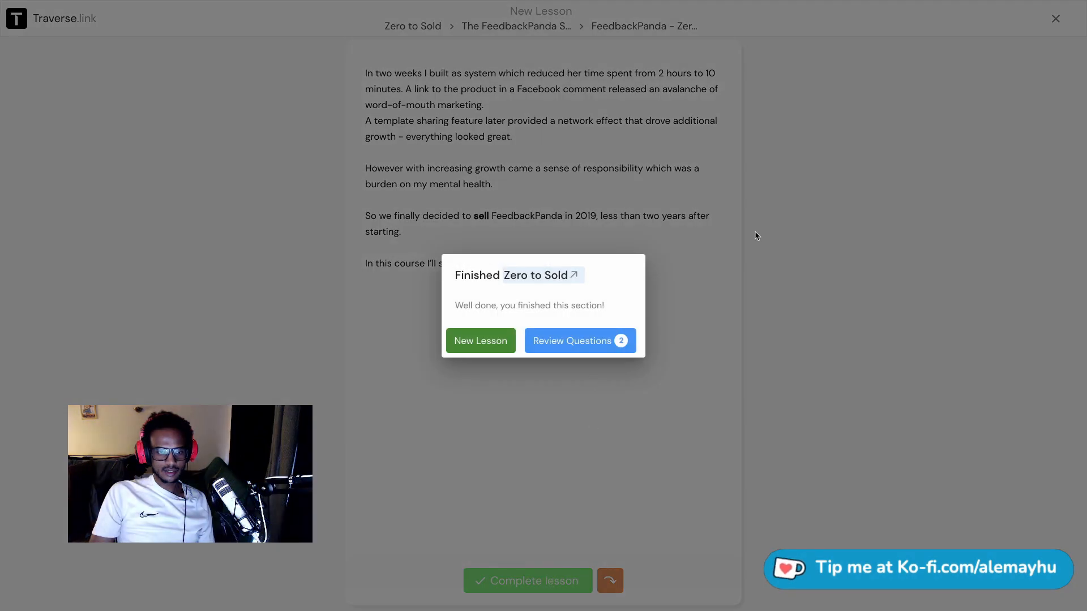
# Review both questions, rating each answer as Hard, then go to the Zero to Sold course map
pyautogui.click(581, 341)
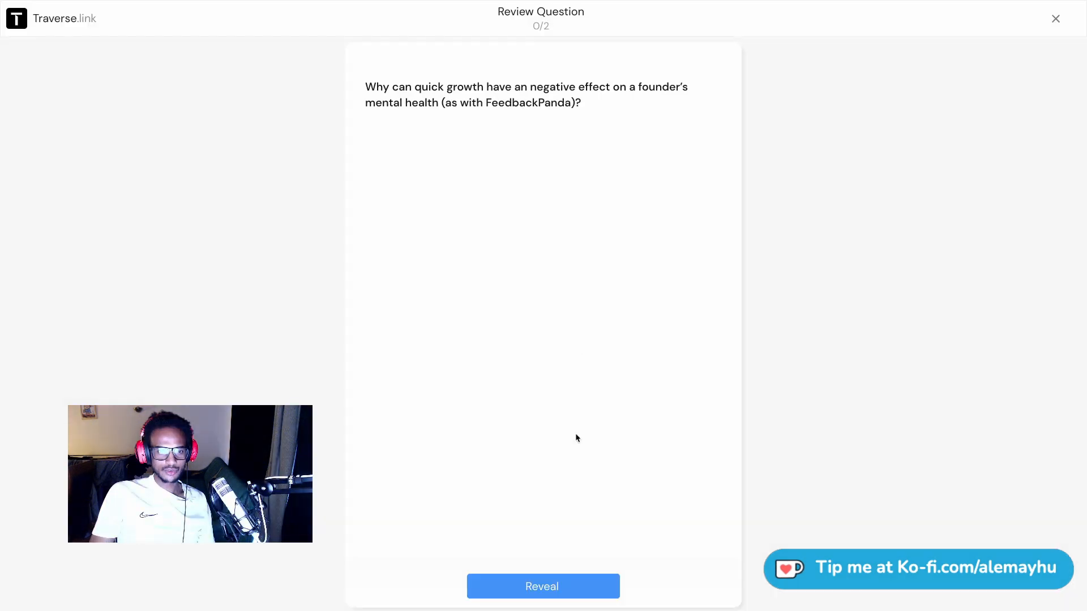
pyautogui.click(541, 586)
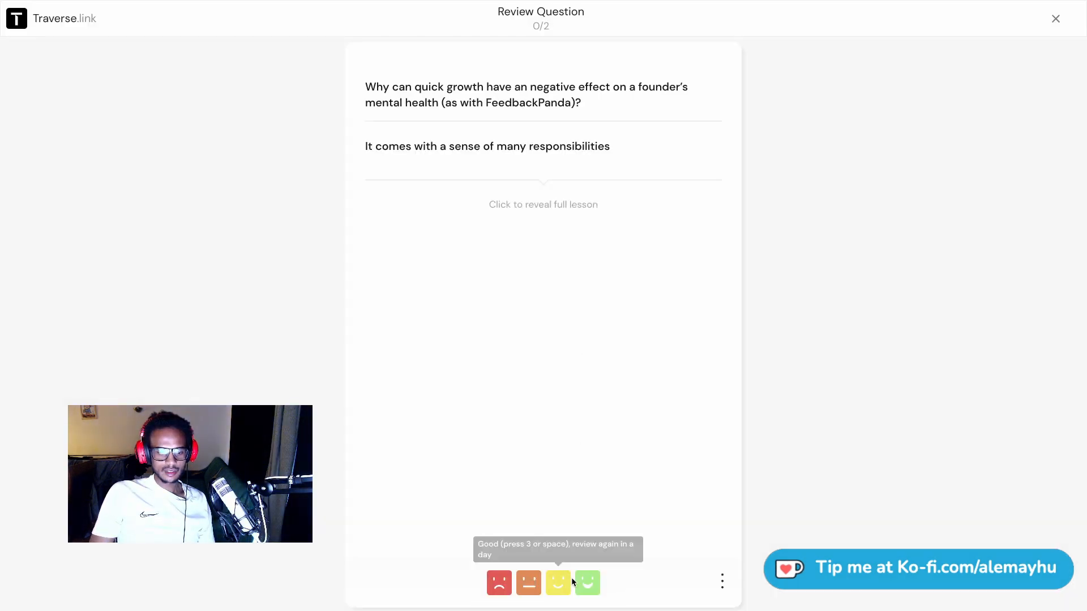
pyautogui.moveTo(525, 584)
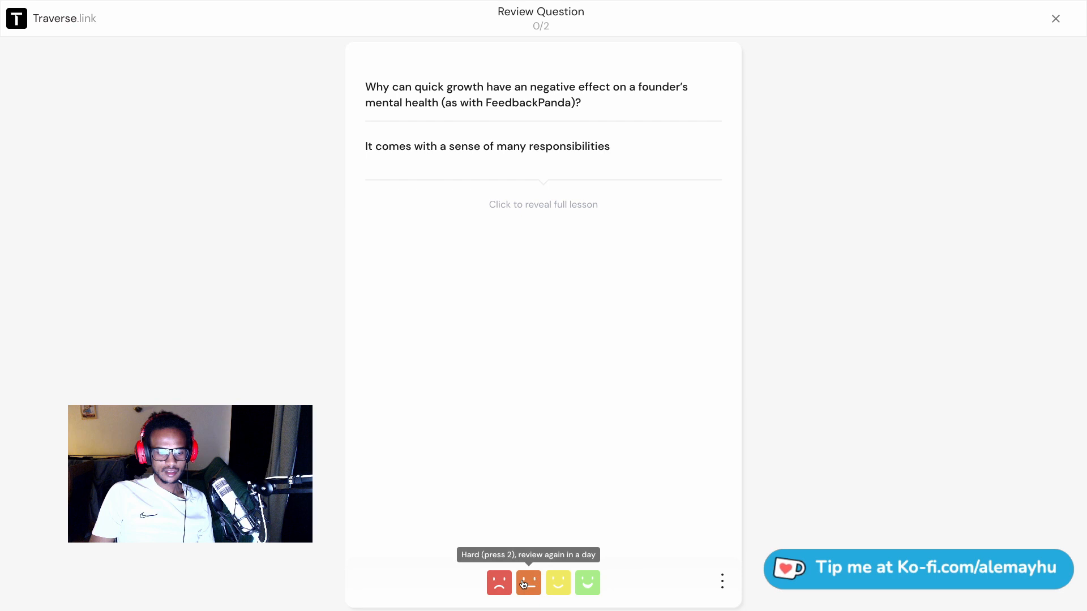
pyautogui.click(527, 583)
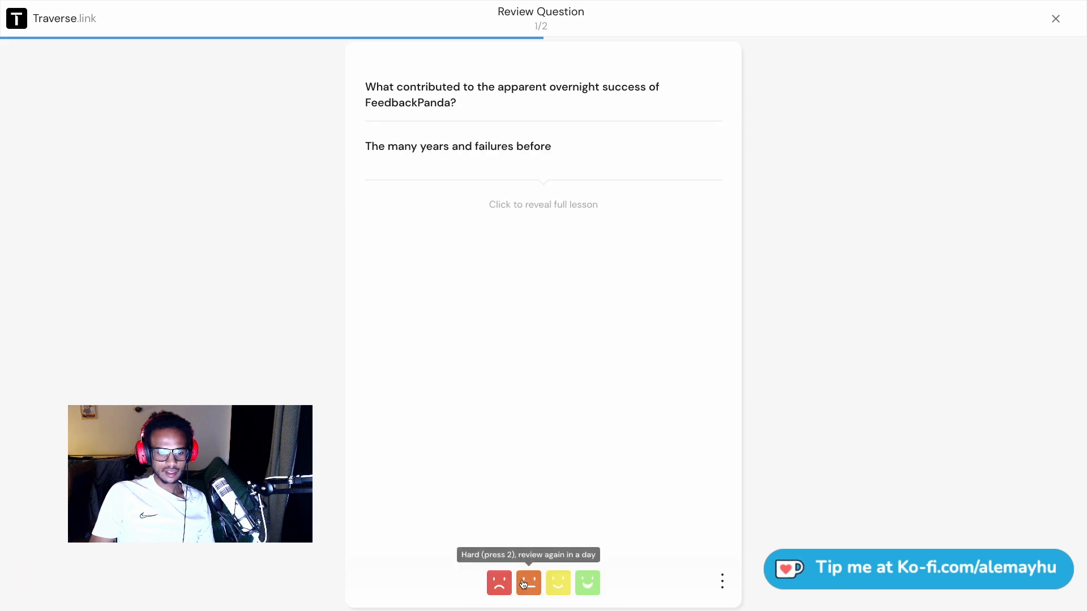
pyautogui.click(529, 583)
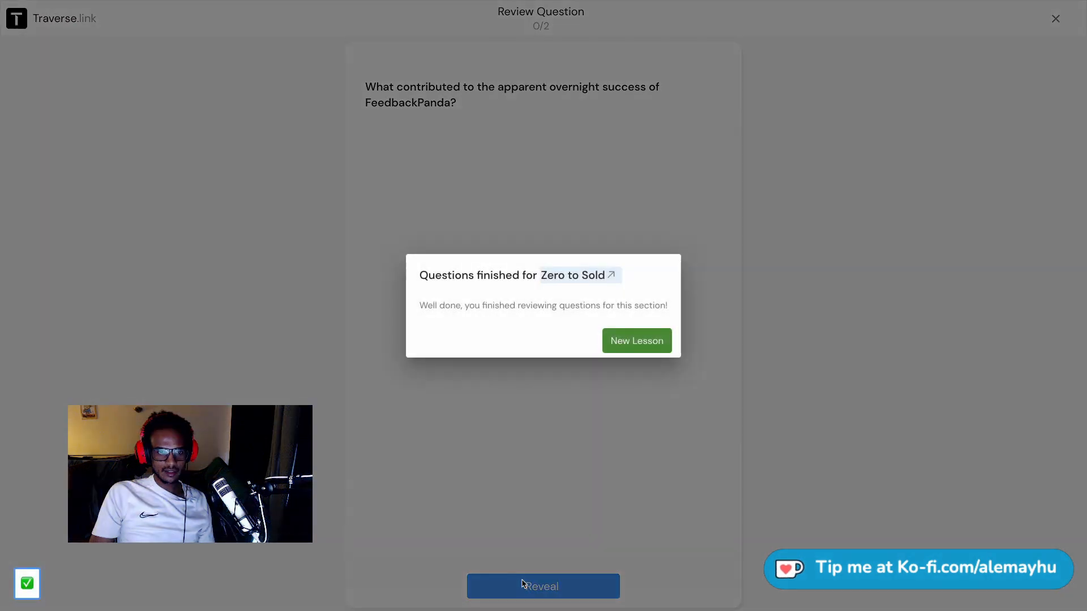
pyautogui.click(636, 340)
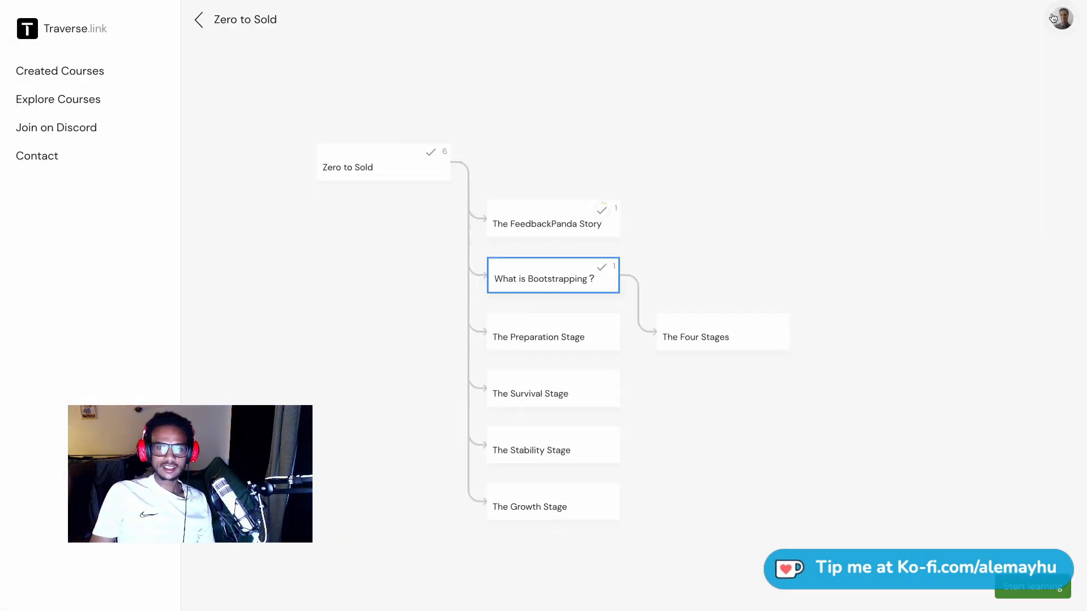
# Return to the dashboard, reopen the Zero to Sold card, then show the Explore Courses list
pyautogui.click(200, 19)
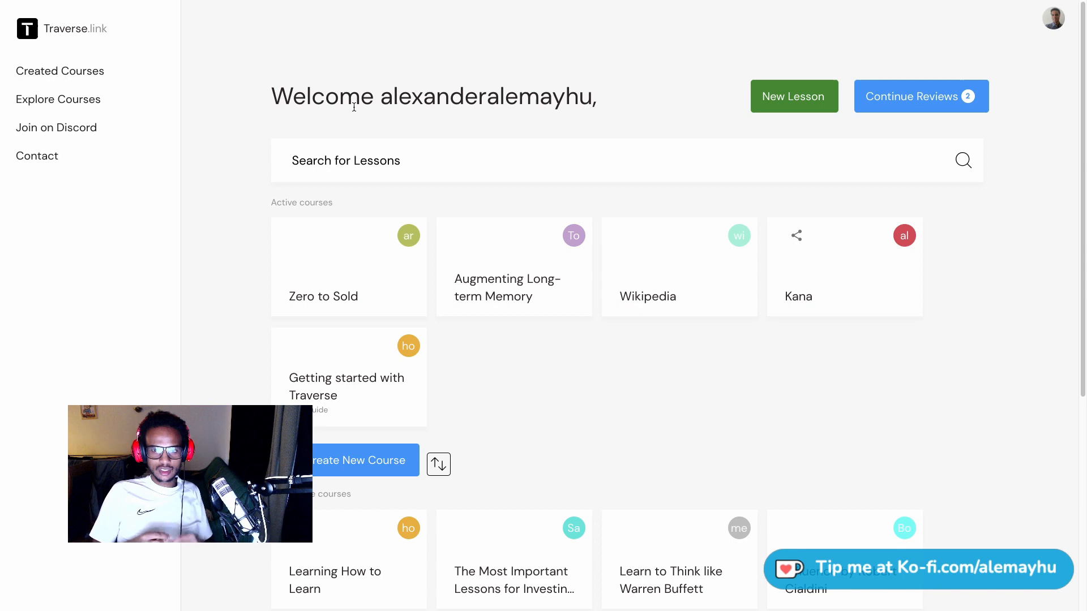
pyautogui.click(349, 266)
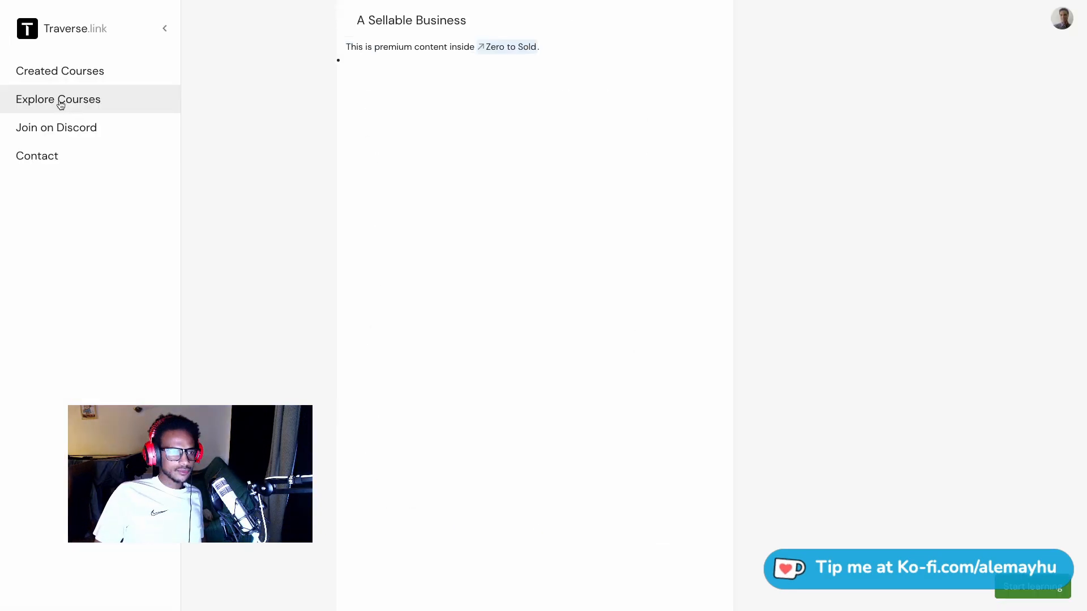
pyautogui.click(57, 100)
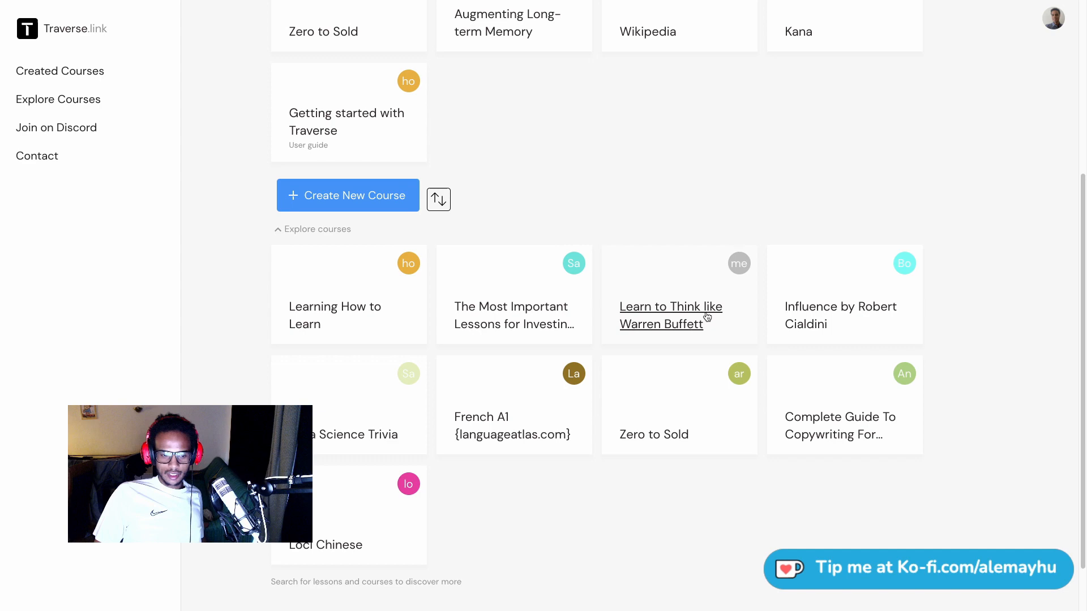
# Open Learn to Think like Warren Buffett, complete 'Why mental models matter' and start its review
pyautogui.click(670, 315)
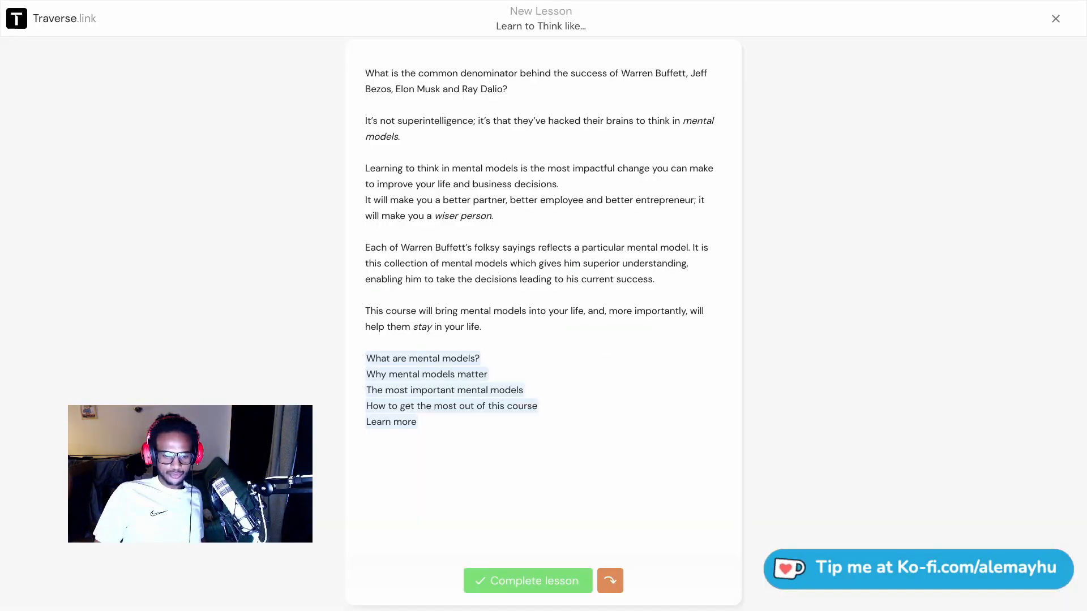
pyautogui.click(421, 357)
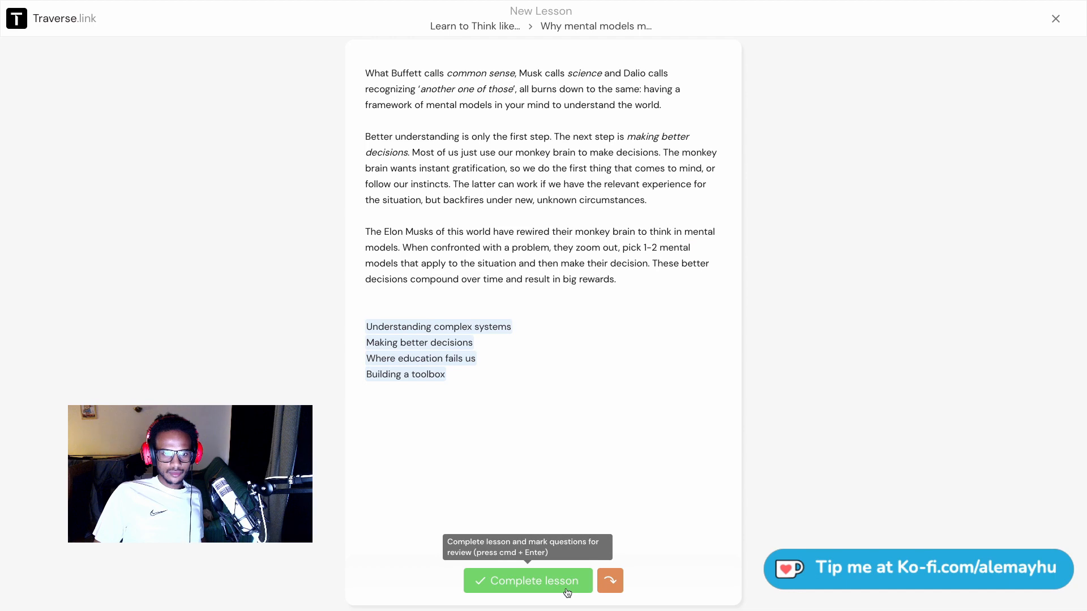
pyautogui.click(419, 342)
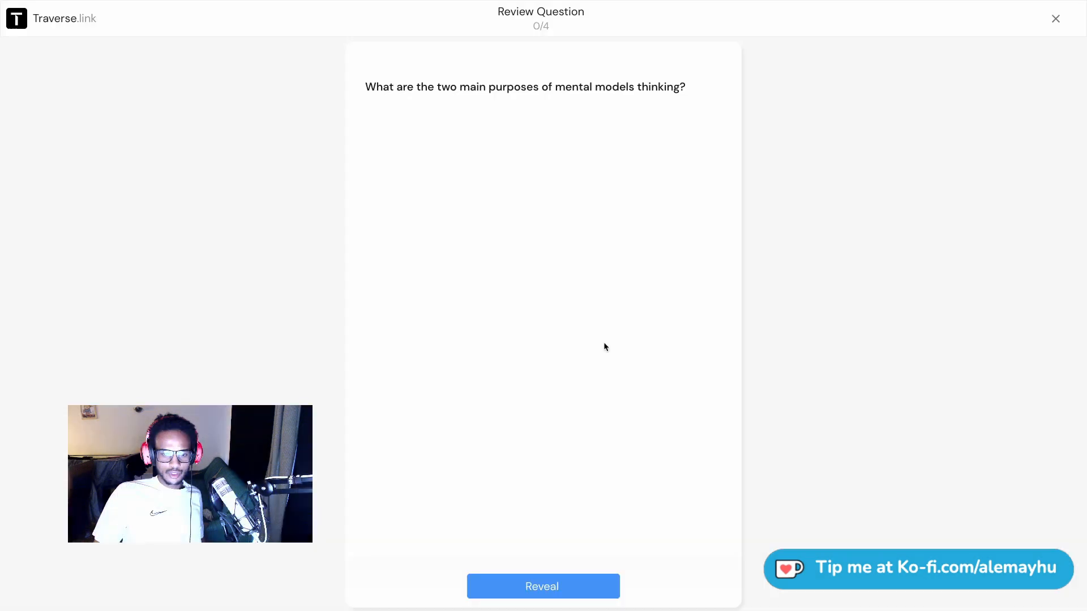
pyautogui.moveTo(560, 449)
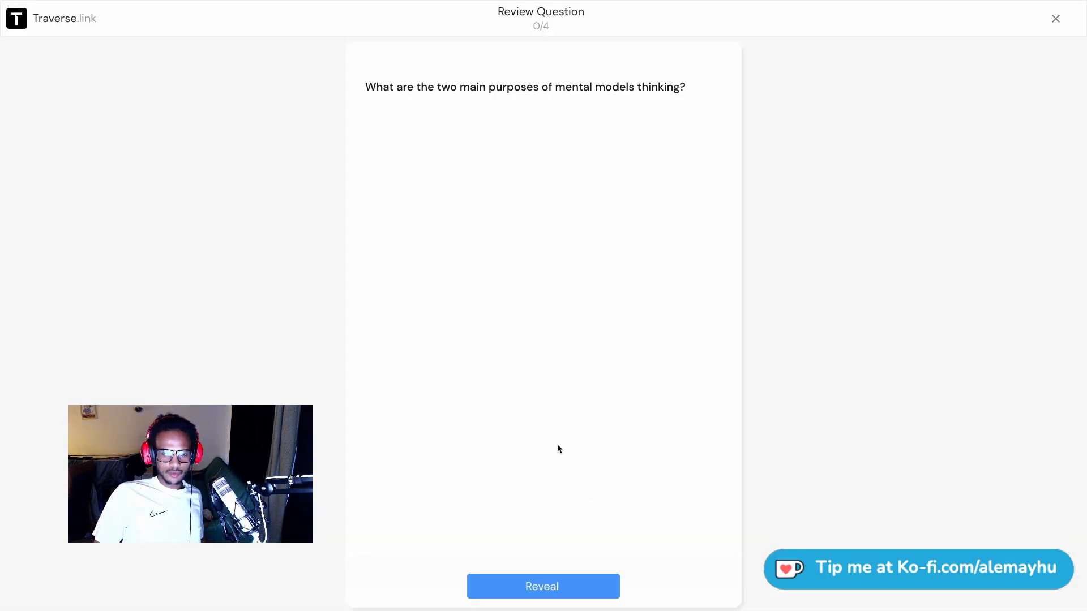
pyautogui.moveTo(561, 594)
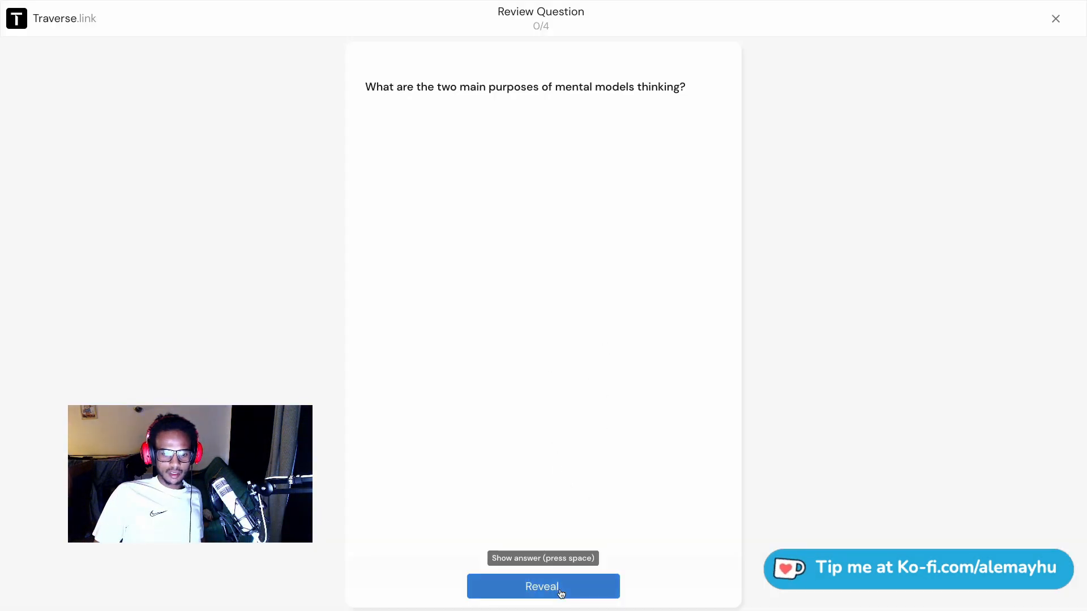
# Reveal and rate the first questions, marking one forgotten and the systems cloze answer remembered well
pyautogui.click(544, 586)
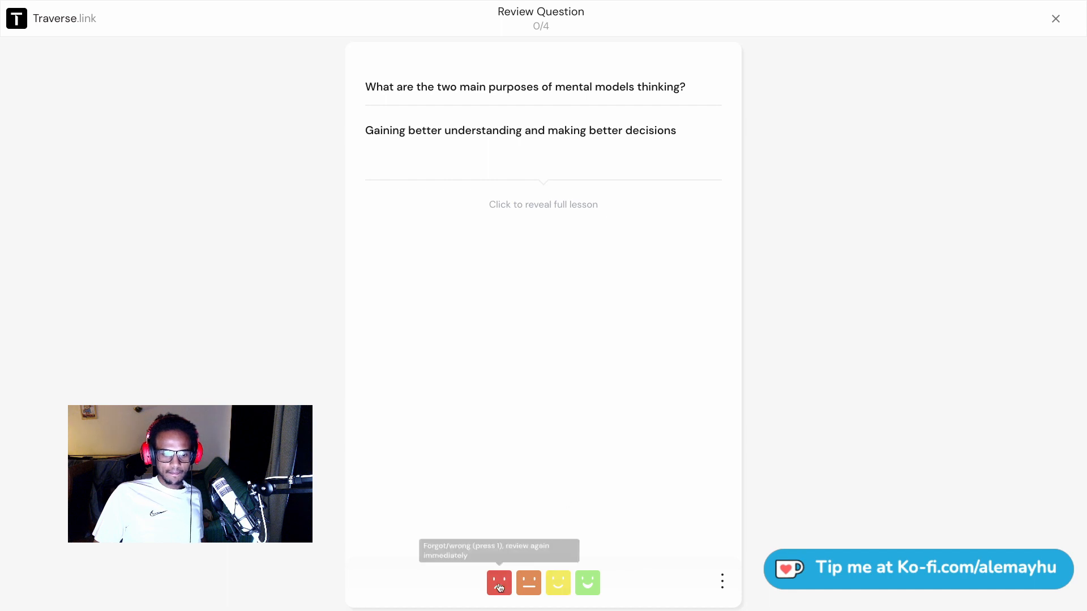
pyautogui.click(499, 583)
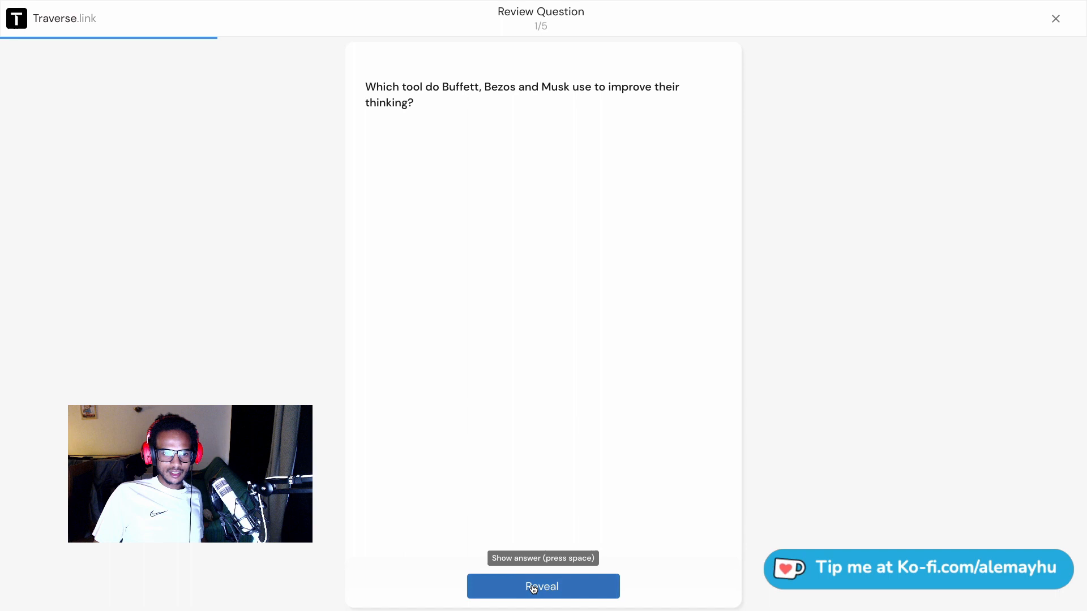
pyautogui.click(533, 586)
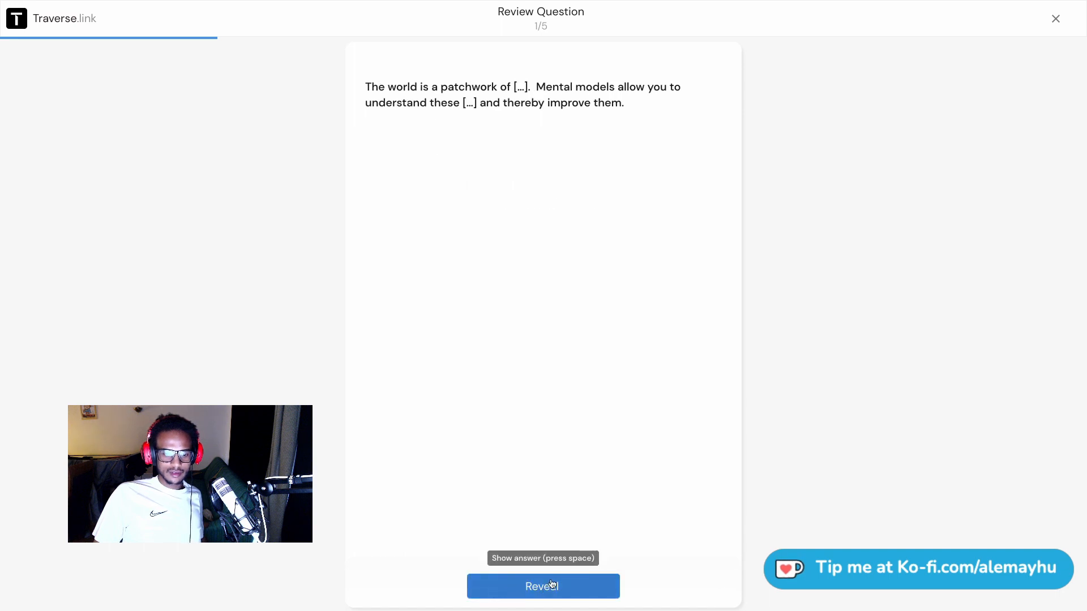
pyautogui.click(544, 587)
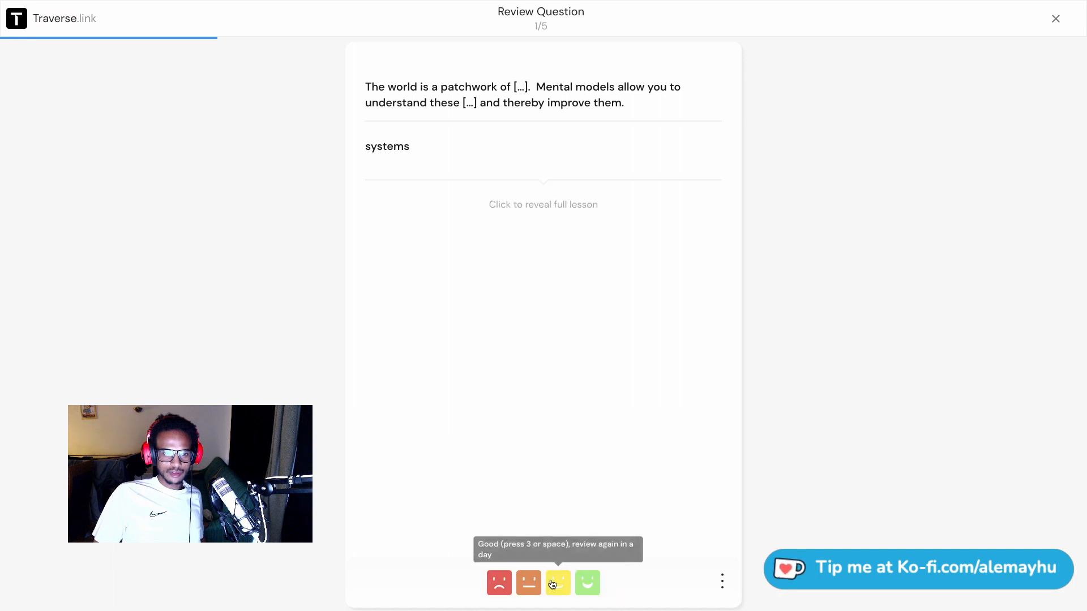
pyautogui.click(557, 584)
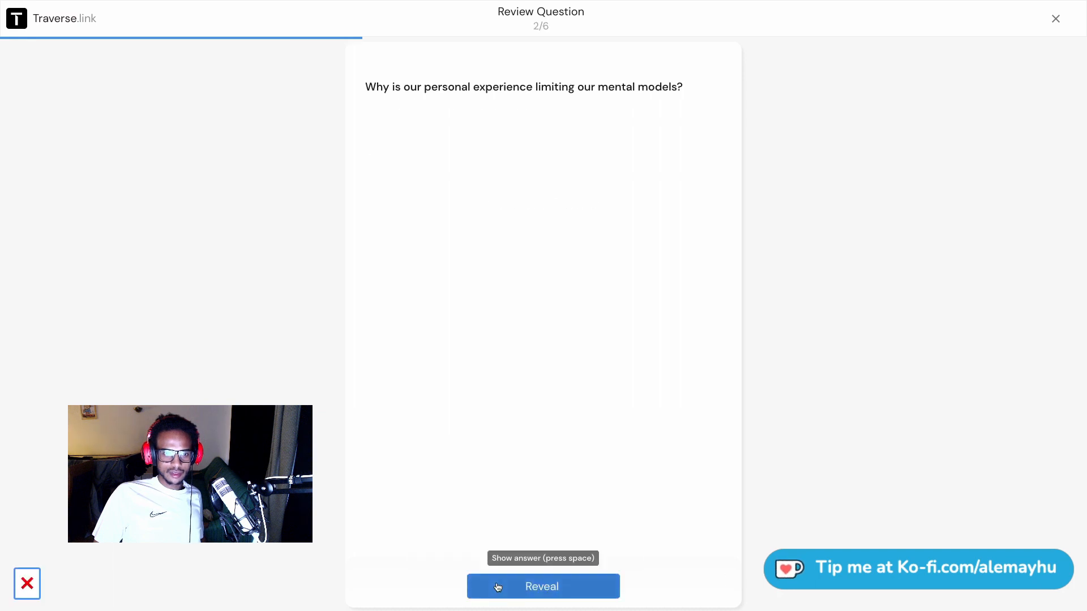
# Reveal the personal-experience answer and open the full 'What are mental models?' lesson behind it
pyautogui.click(543, 587)
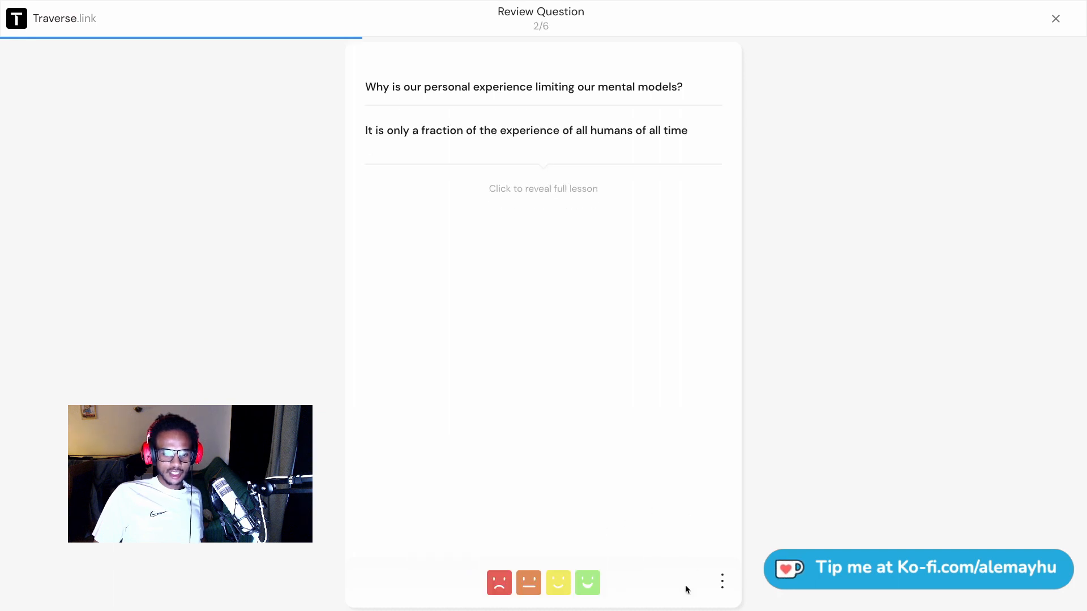
pyautogui.click(722, 582)
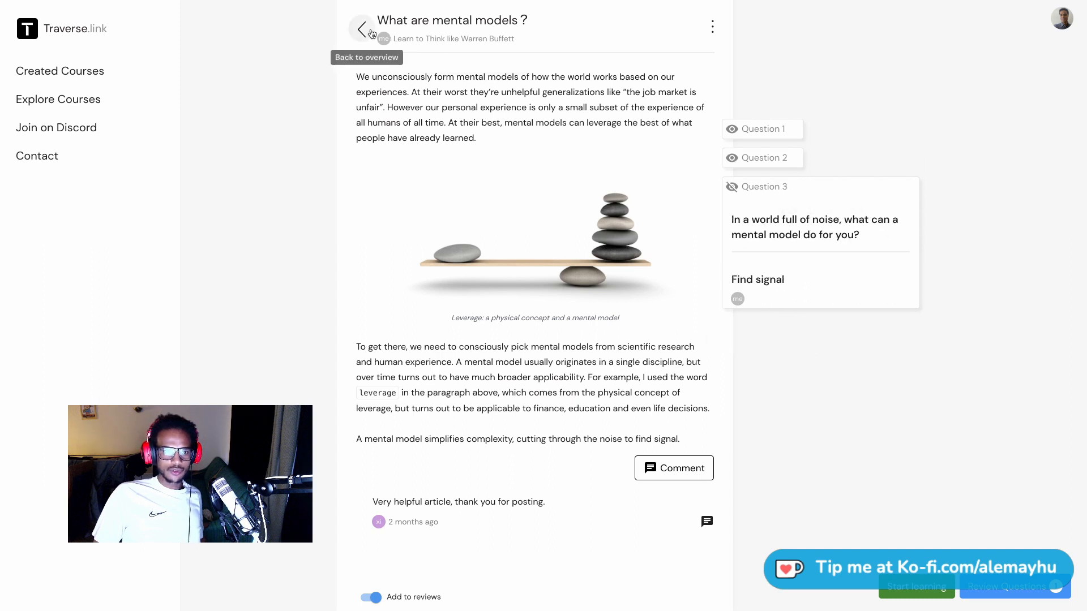
# Return to the course map and open the Understanding complex systems lesson, ending in the Kana course's Hiragana lesson
pyautogui.click(363, 29)
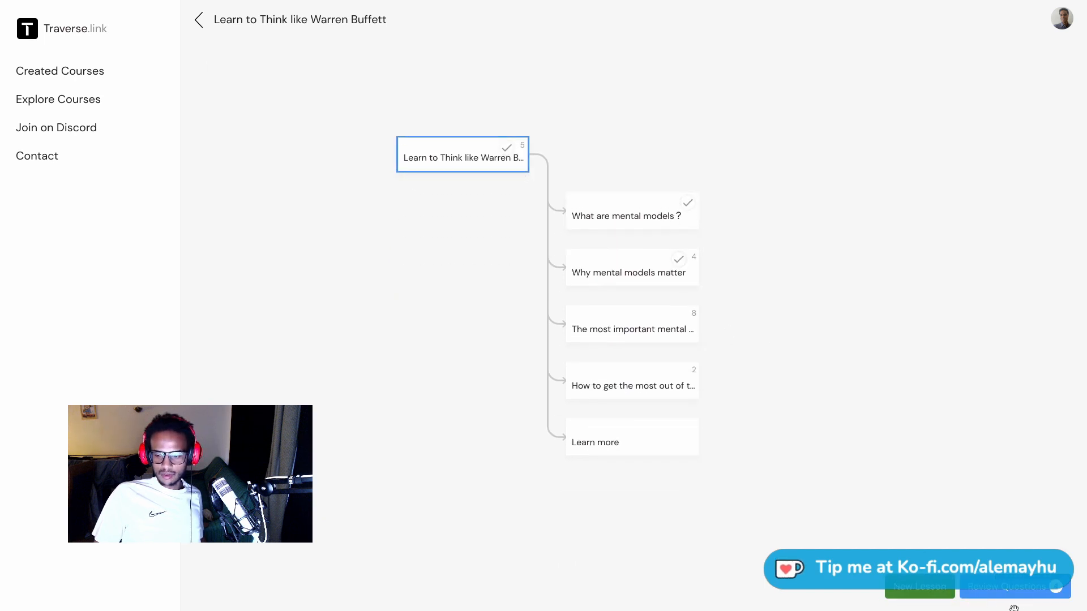
pyautogui.click(1007, 587)
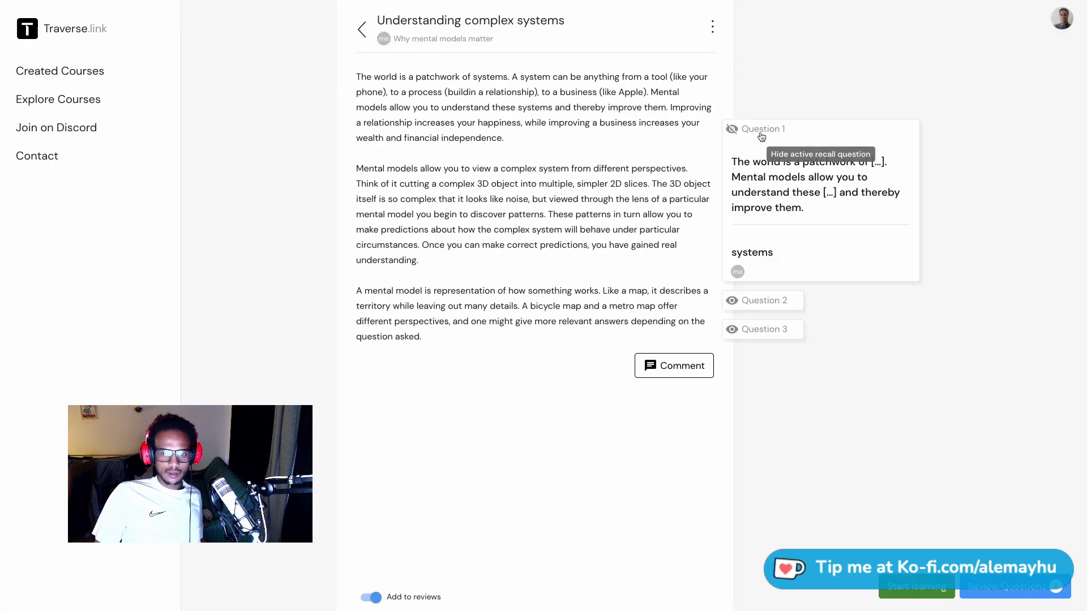
pyautogui.moveTo(744, 131)
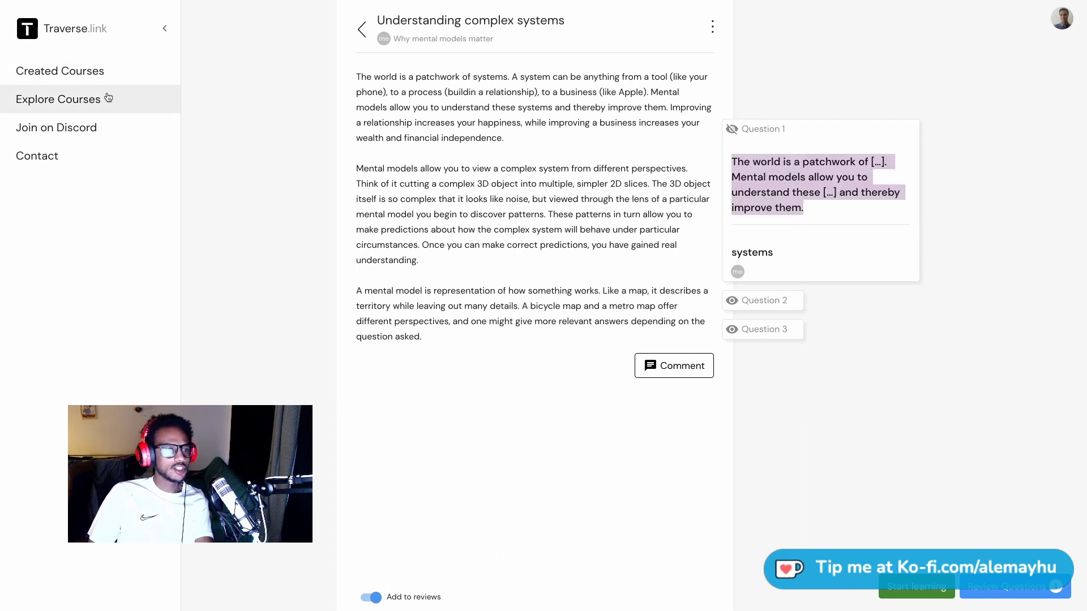
pyautogui.click(59, 71)
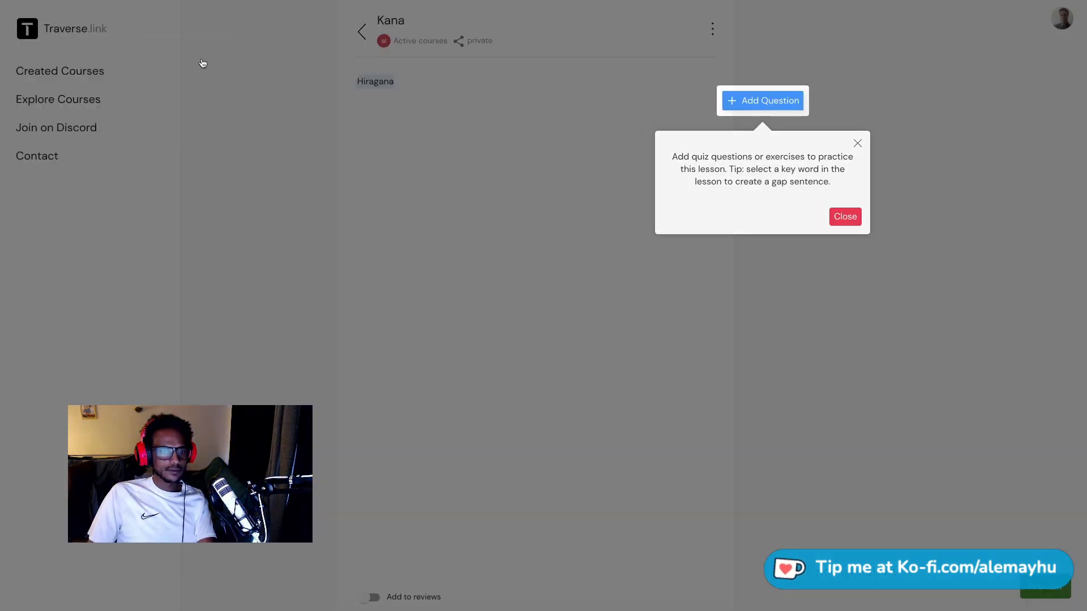
# Dismiss the Add Question tip and go back to the home dashboard of active courses
pyautogui.click(844, 217)
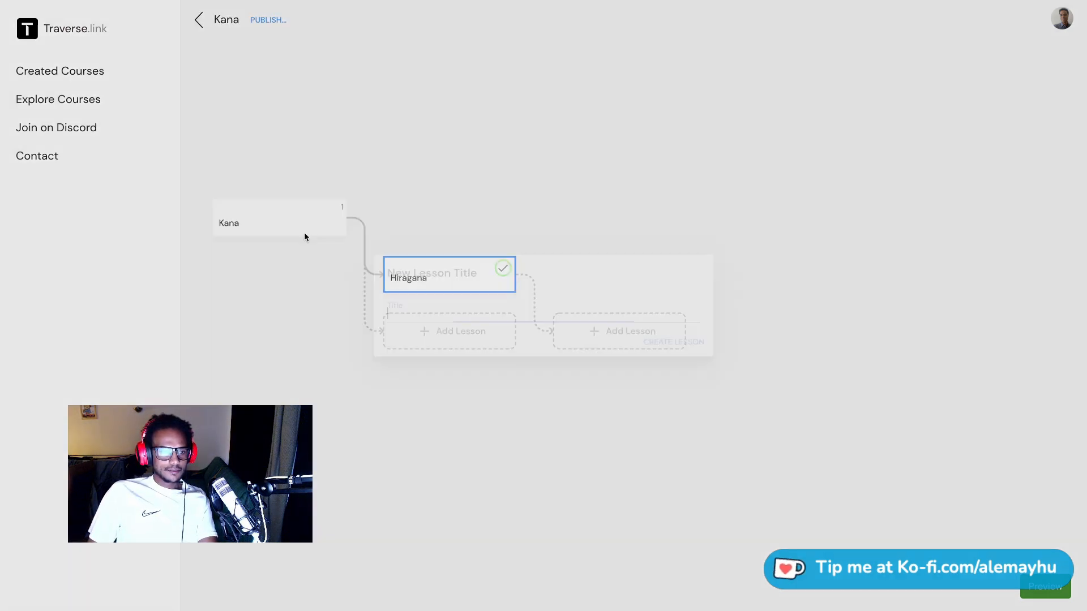
pyautogui.click(199, 19)
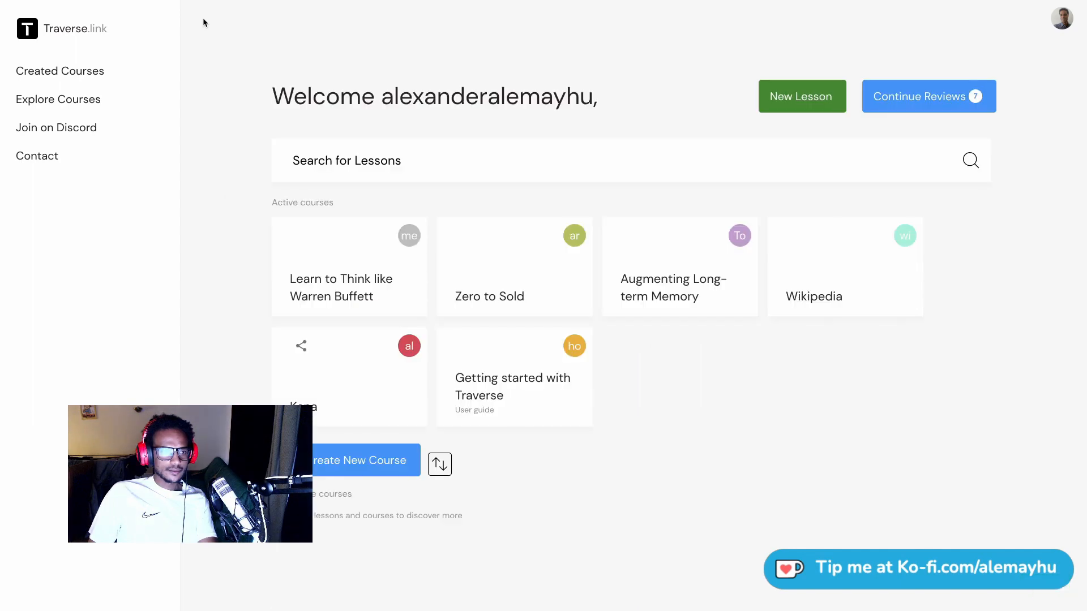
# Create a new course titled 'Greetings in Japanese'
pyautogui.click(357, 460)
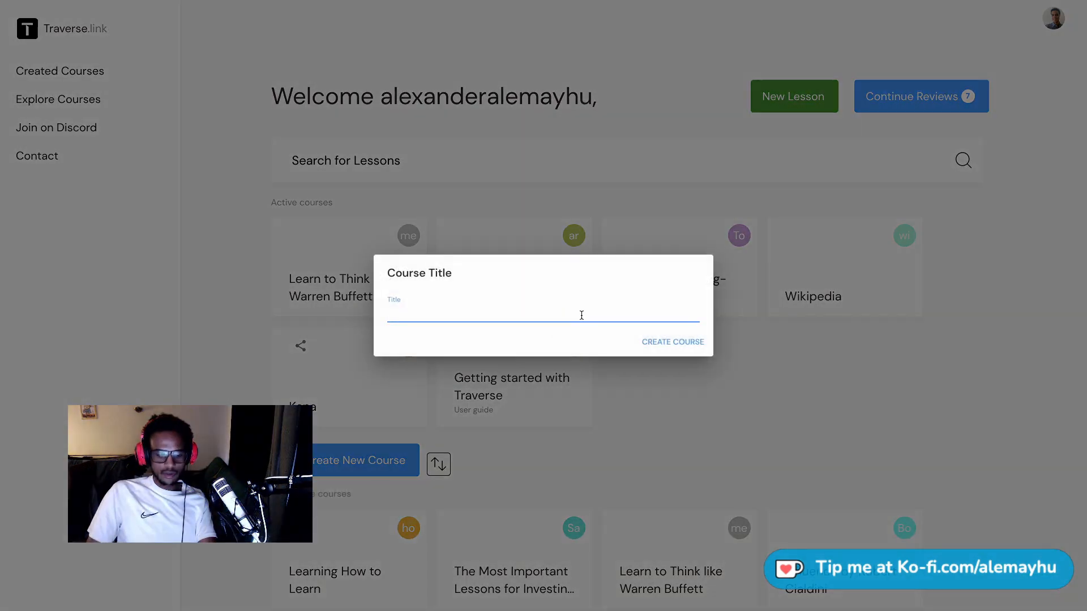
pyautogui.write('Greetings i')
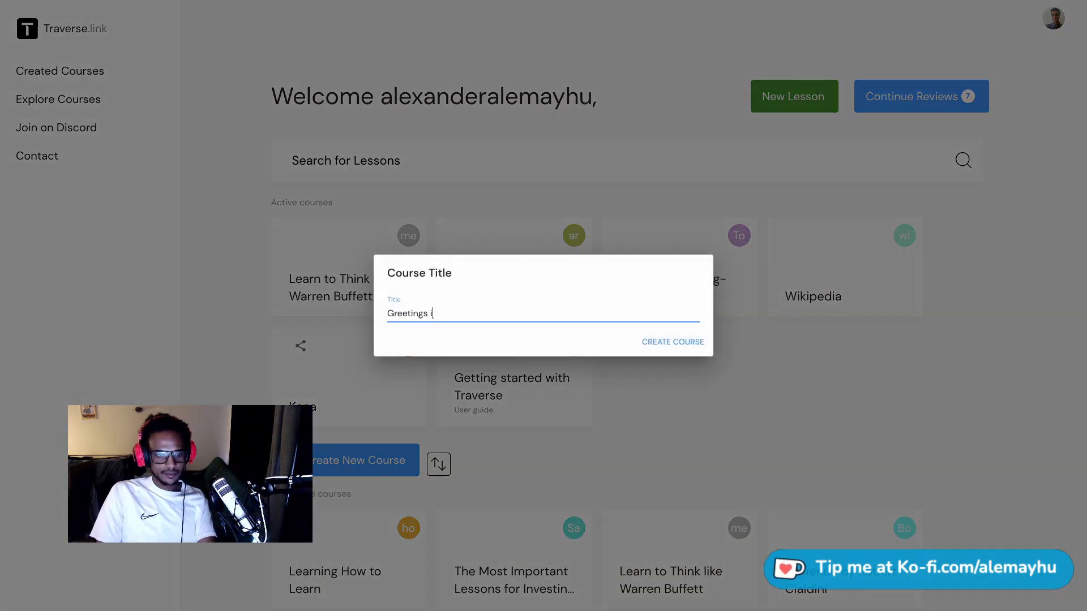
pyautogui.click(672, 342)
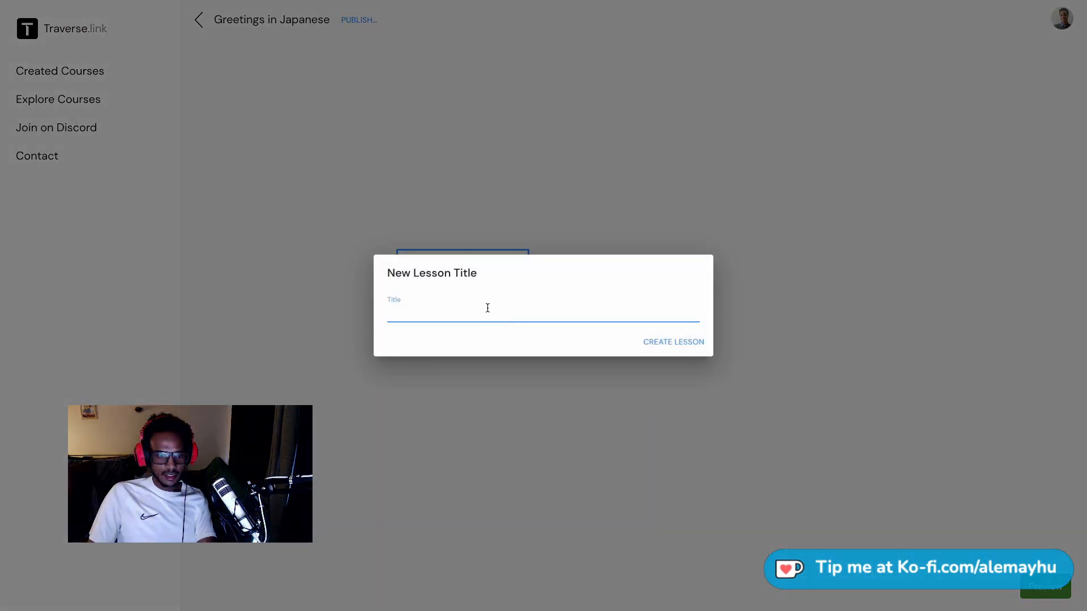
# Add a first lesson named 'Morning' to the new course
pyautogui.write('Morning')
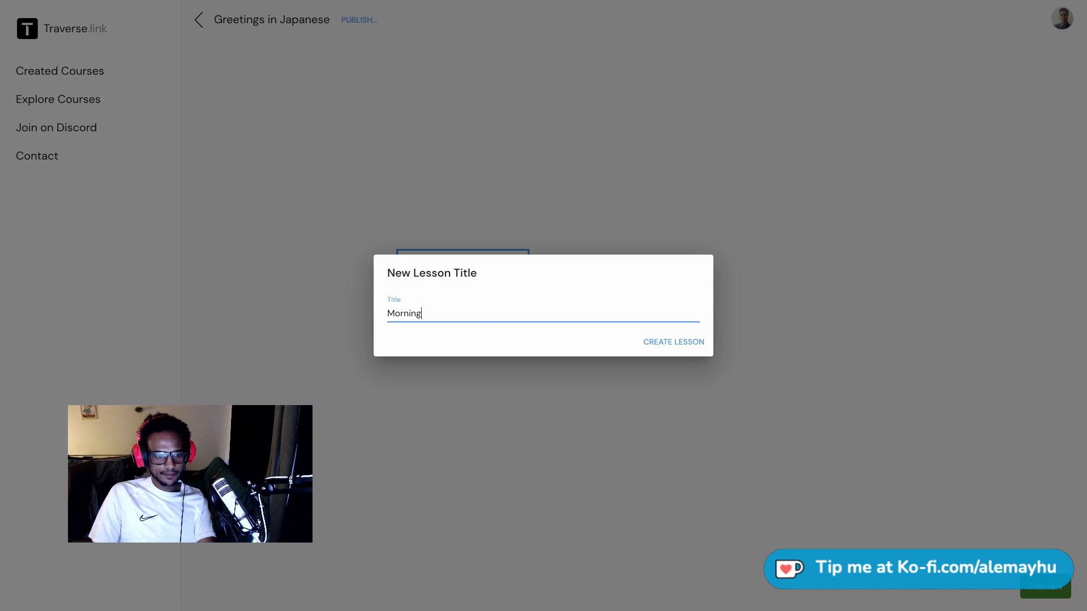
pyautogui.click(672, 342)
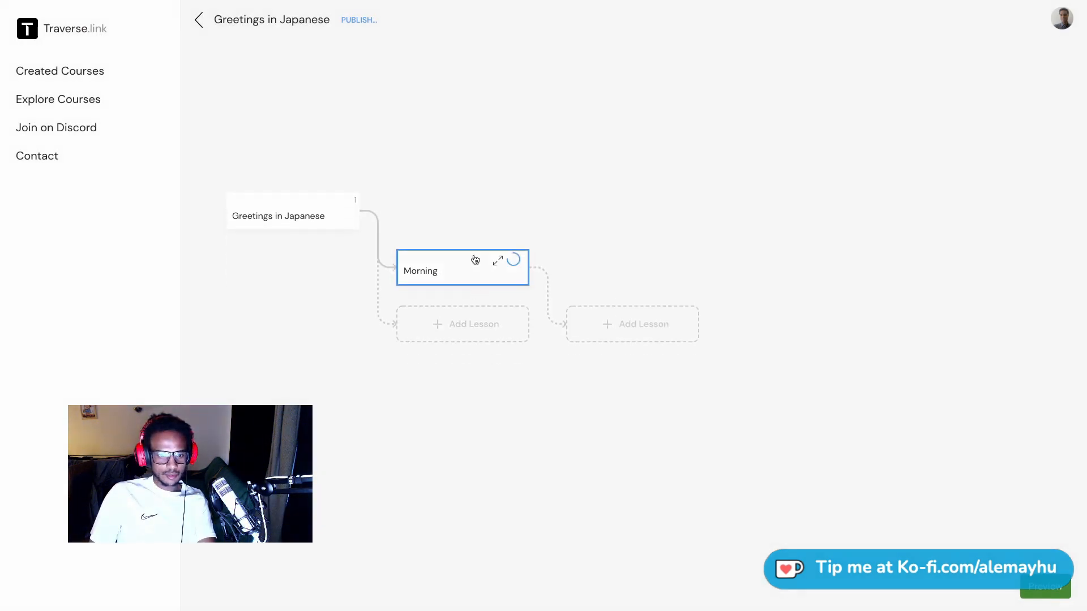
# Write おはようございます in the Morning lesson and make a review question from it
pyautogui.click(498, 260)
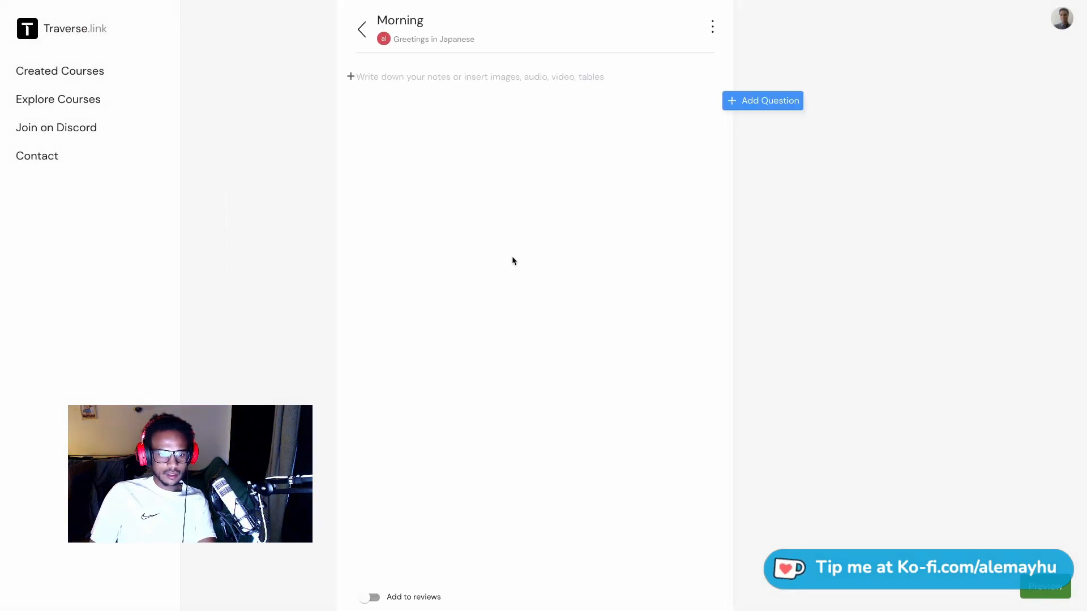
pyautogui.write('おはようg')
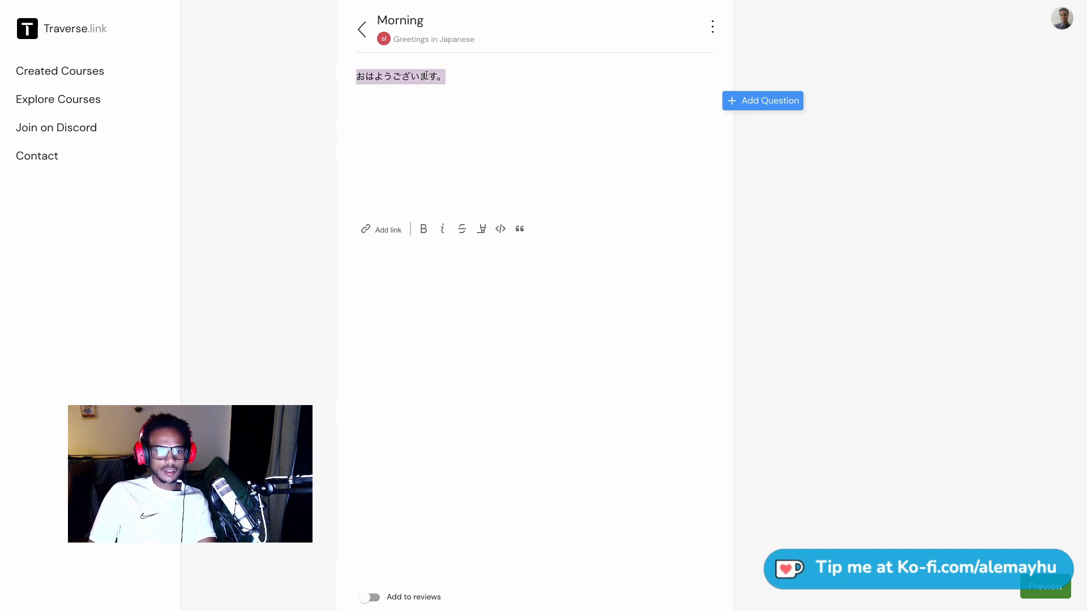
pyautogui.click(763, 101)
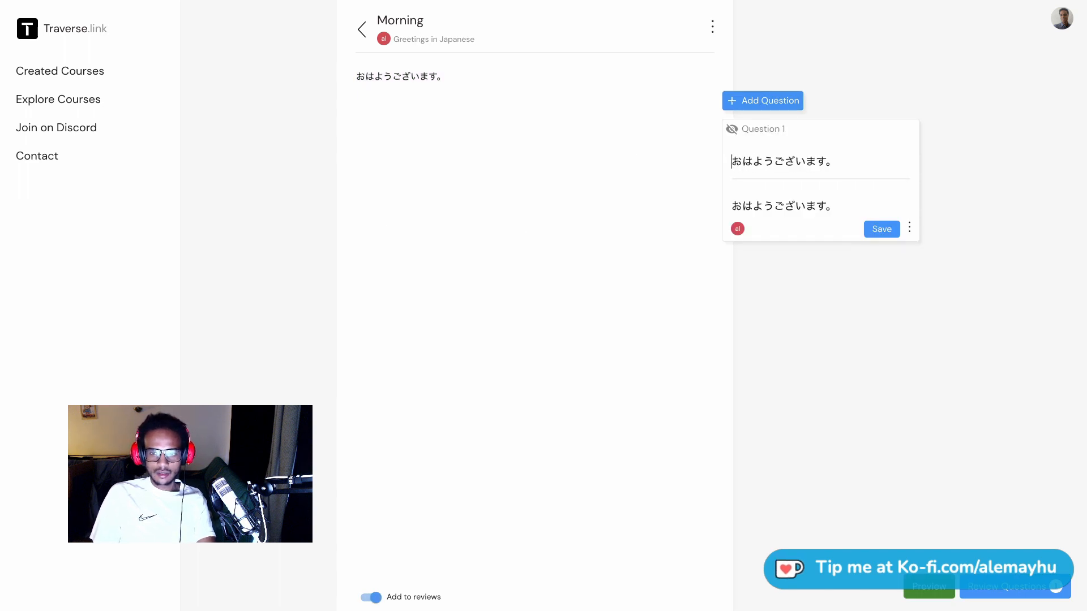
# Word the question 'Good morning in Japanese:' with the greeting blanked as a cloze, then start reviewing it
pyautogui.write('Good me')
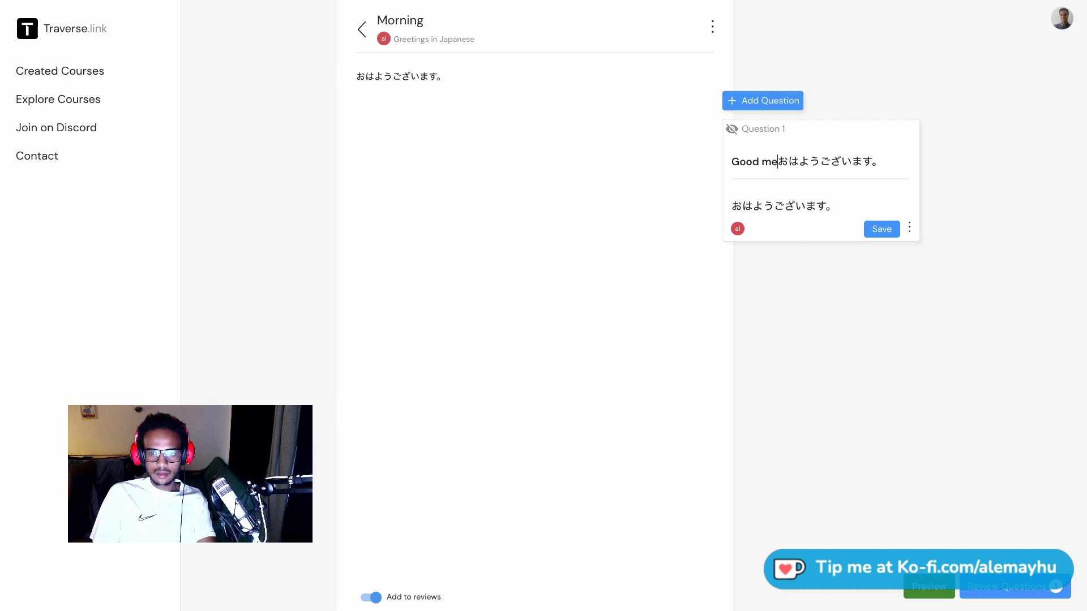
pyautogui.write('a')
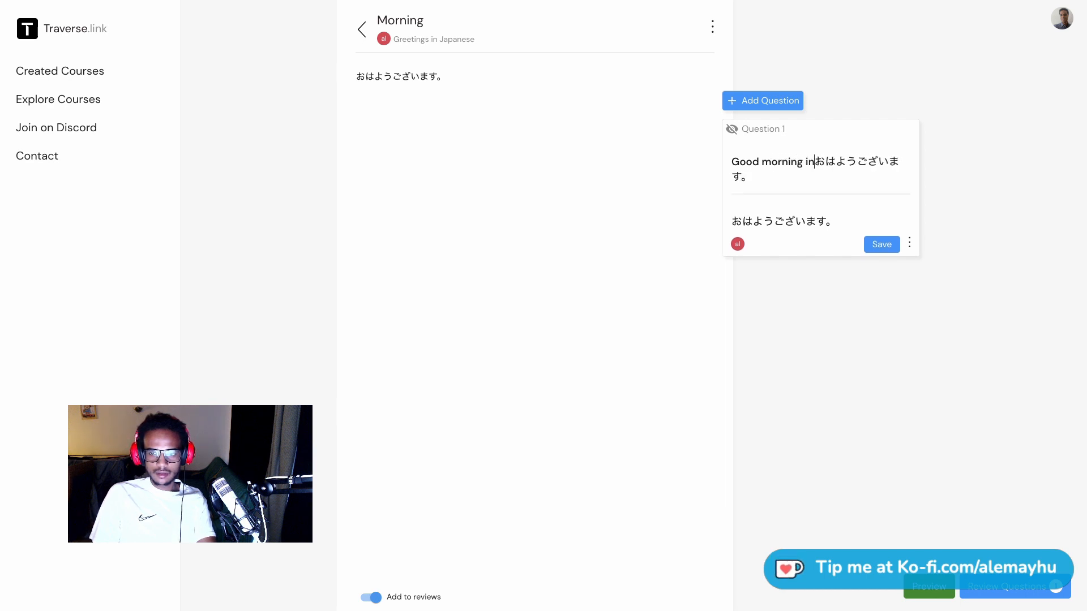
pyautogui.write('Japanse: [')
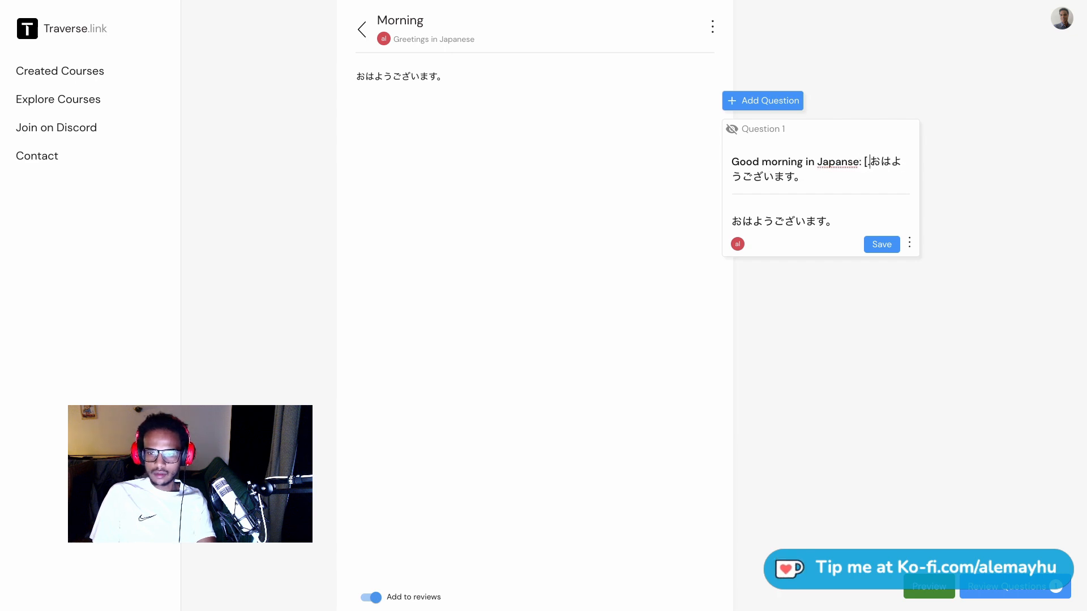
pyautogui.moveTo(869, 162); pyautogui.dragTo(800, 178)
pyautogui.write('...]')
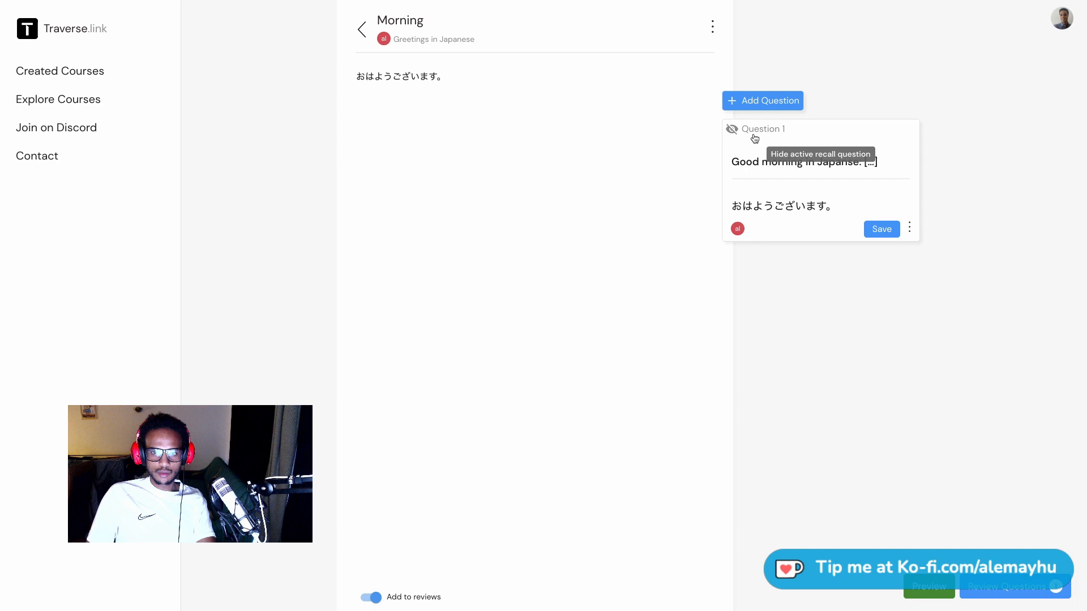
pyautogui.click(1013, 586)
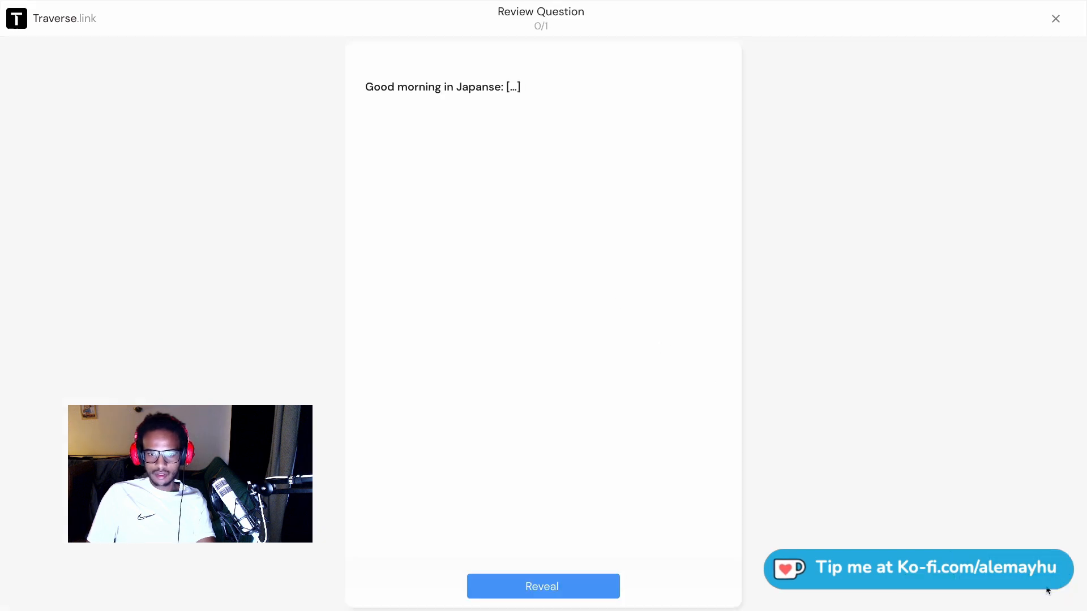
# Reveal the answer おはようございます on the Morning card and return to the homescreen
pyautogui.click(542, 586)
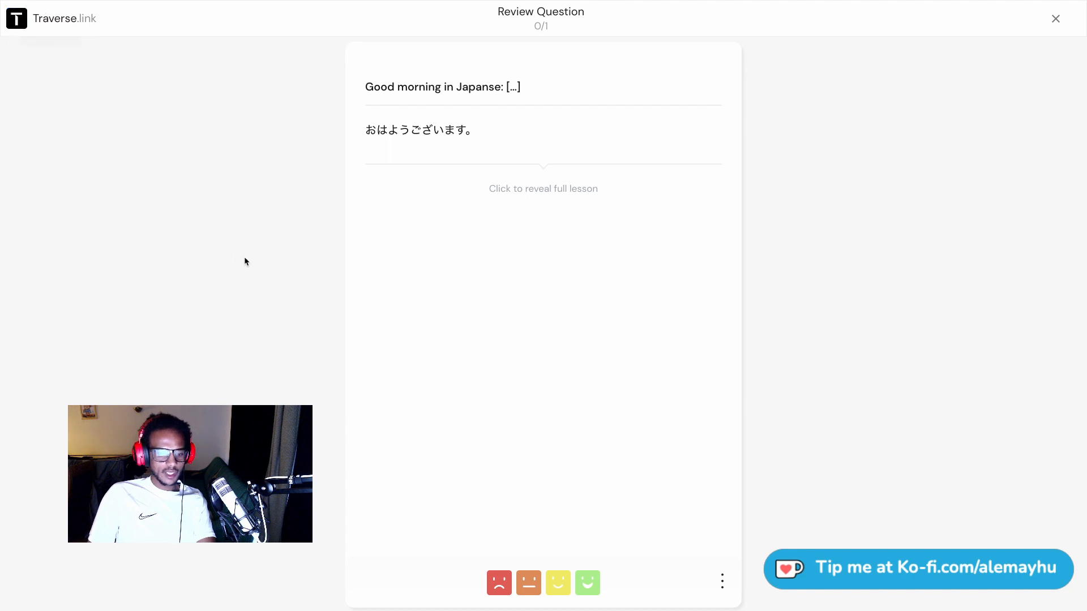
pyautogui.moveTo(17, 18)
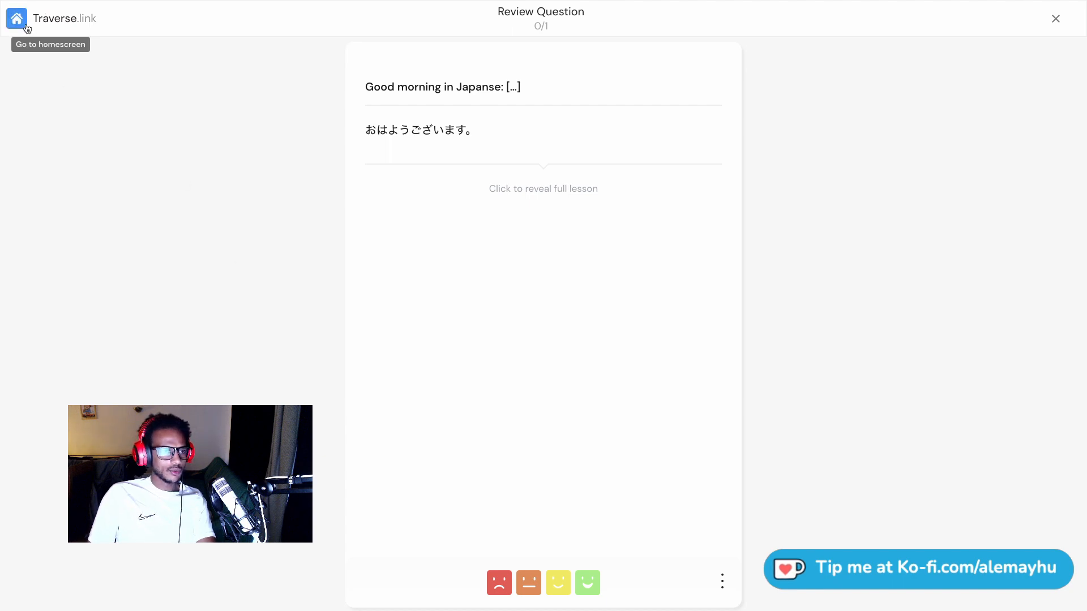
pyautogui.click(17, 18)
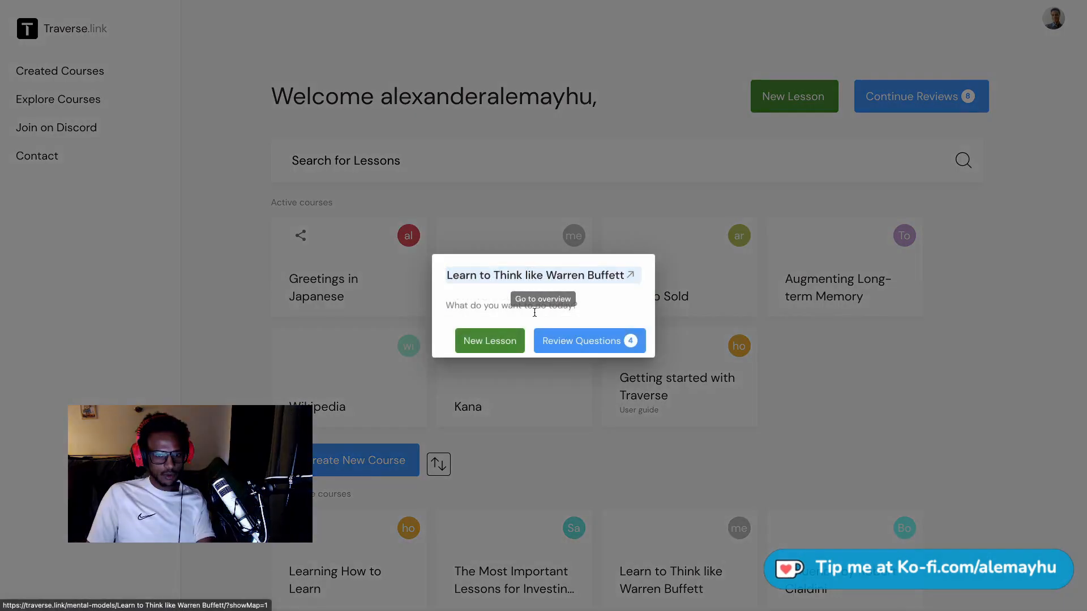
# Review a few Learn to Think like Warren Buffett cards, then leave the session at question 3 of 7
pyautogui.click(589, 341)
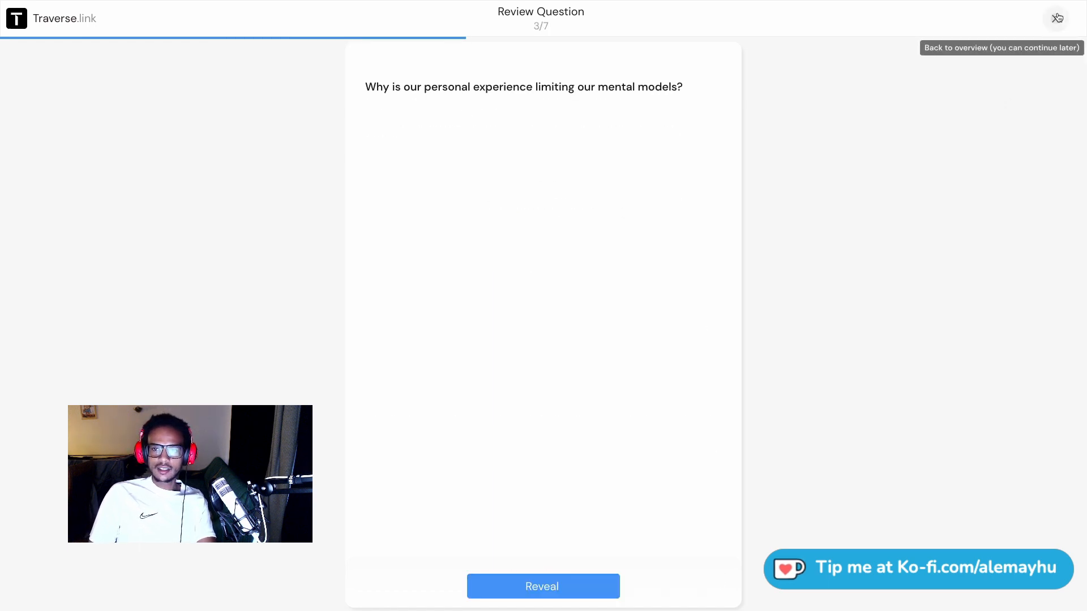
pyautogui.click(1057, 18)
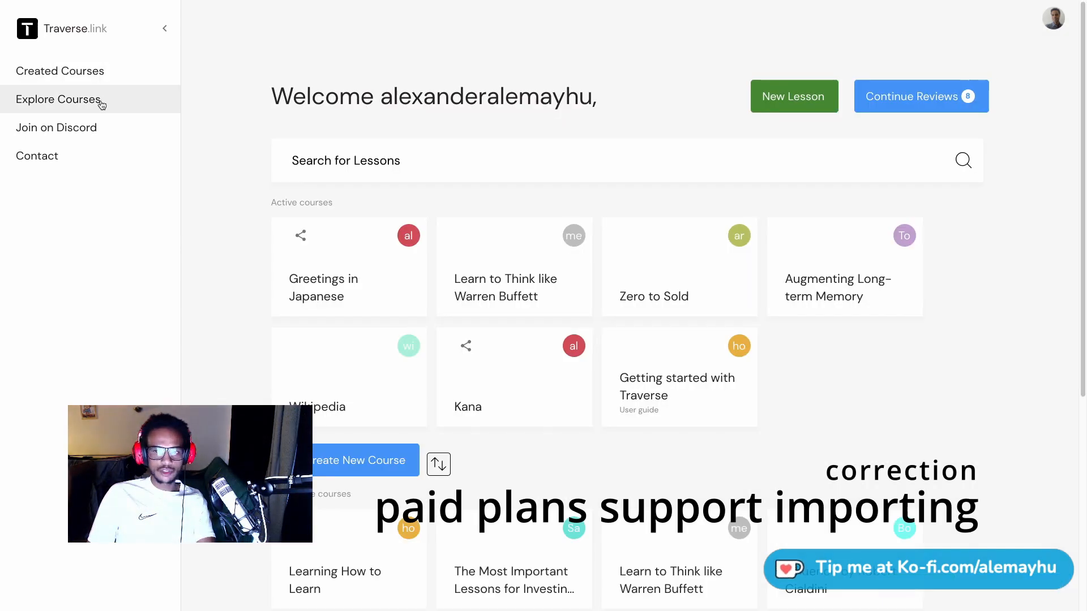
# Open the Learn to Think like Warren Buffett course map from Explore courses
pyautogui.scroll(-3)
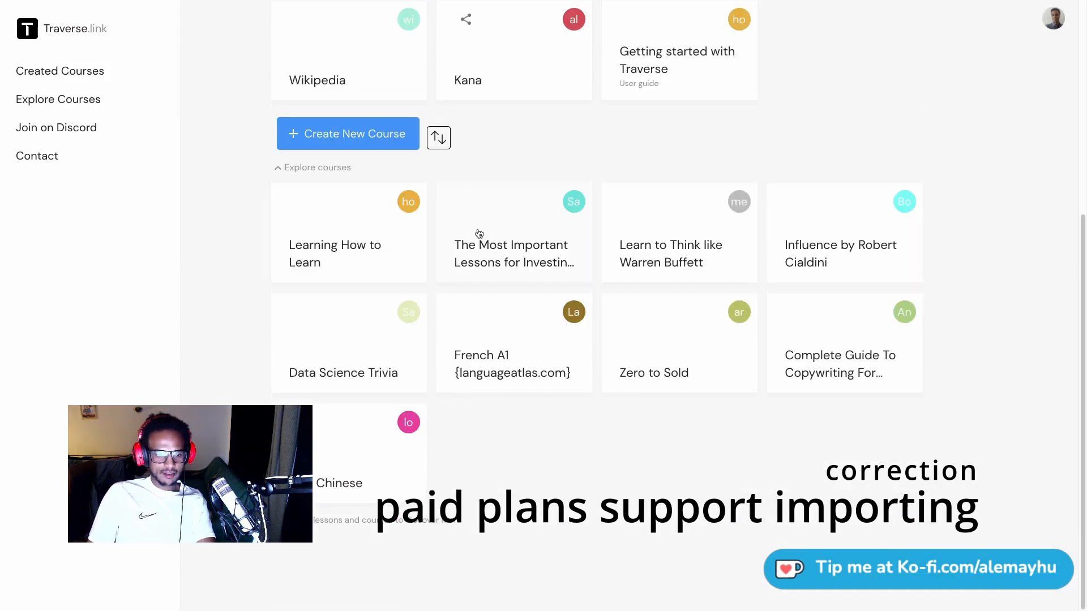
pyautogui.click(671, 253)
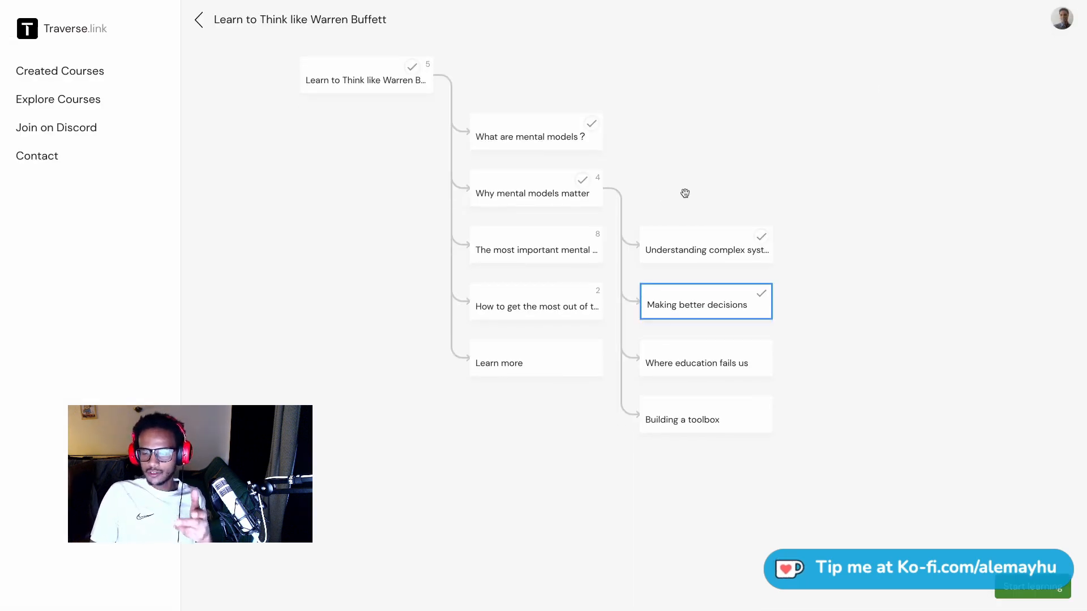
pyautogui.moveTo(635, 224)
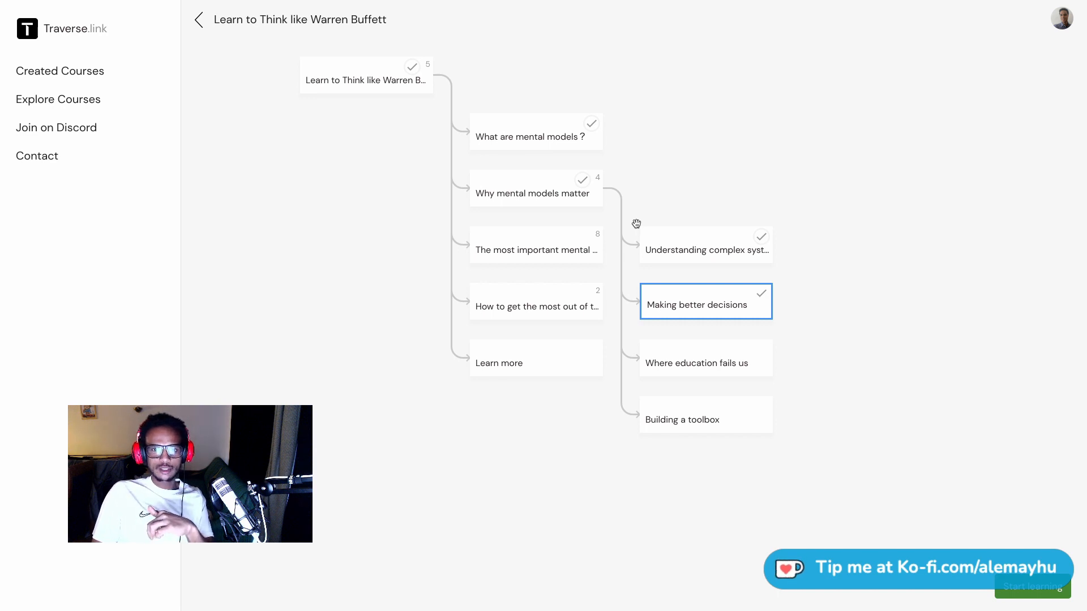
pyautogui.moveTo(281, 174)
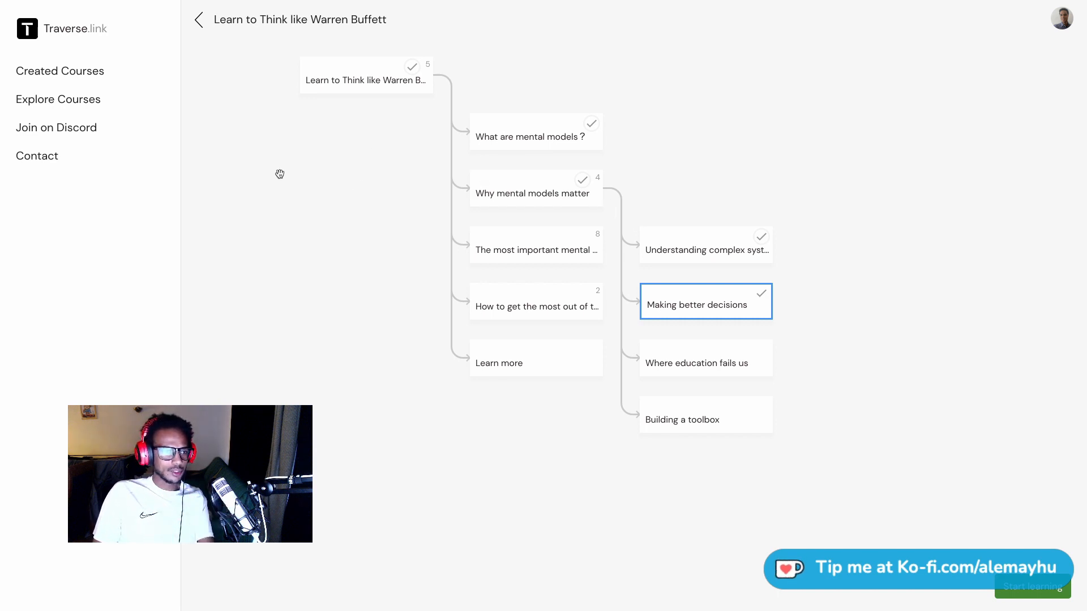
pyautogui.moveTo(165, 30)
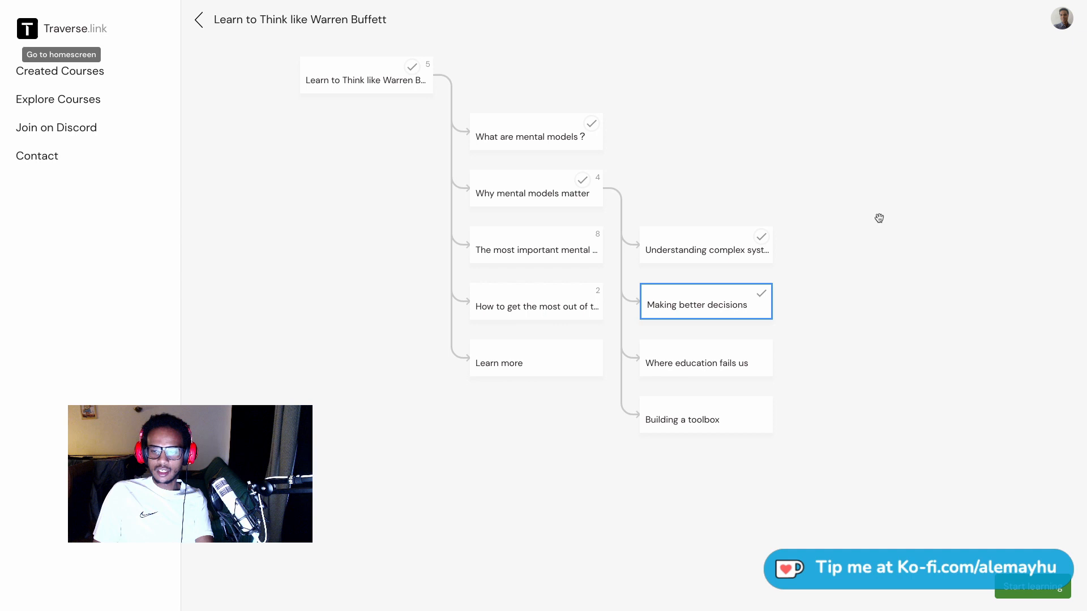
# Sign out of the Traverse.link account from the avatar menu and confirm
pyautogui.click(1062, 18)
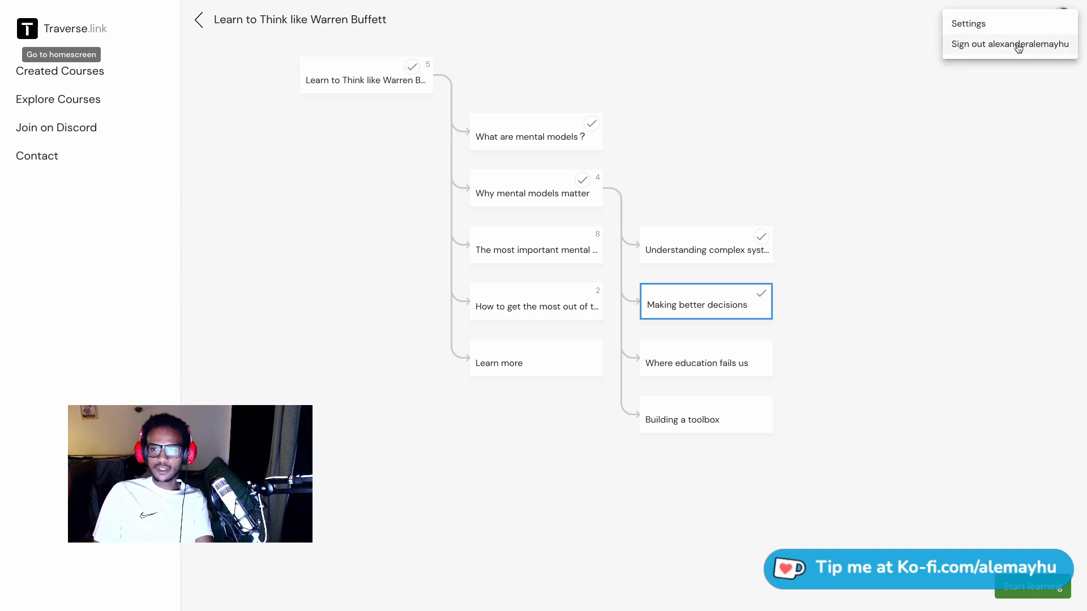
pyautogui.click(1062, 18)
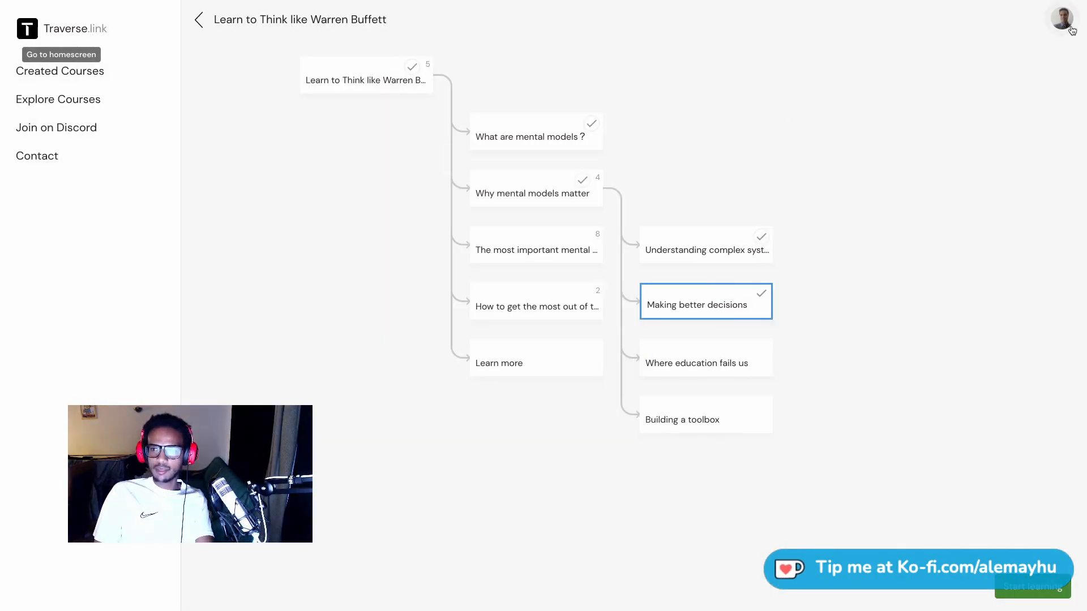
pyautogui.click(1062, 18)
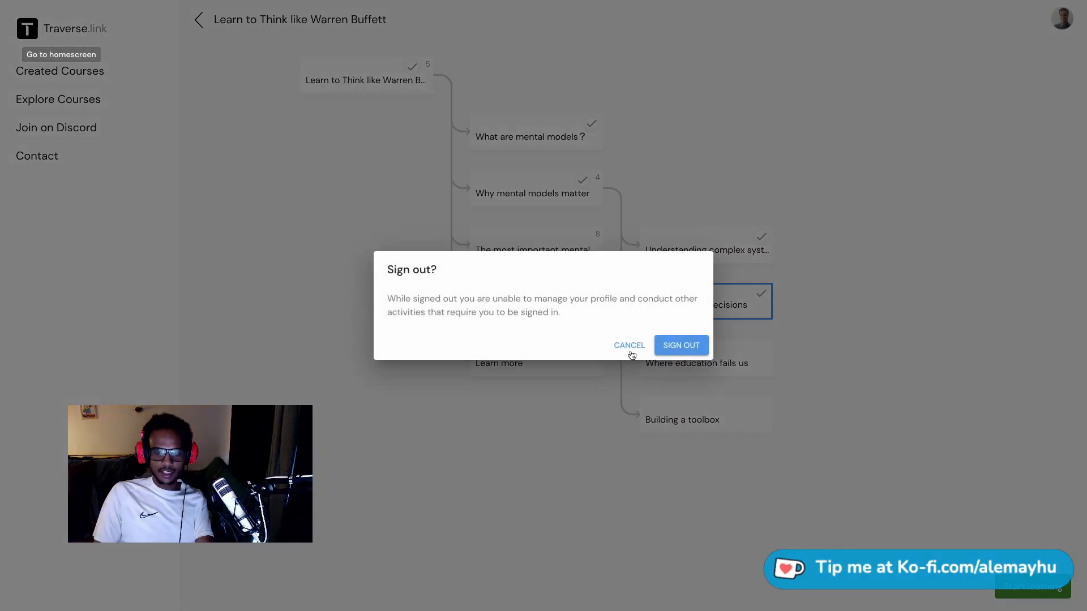
pyautogui.click(681, 345)
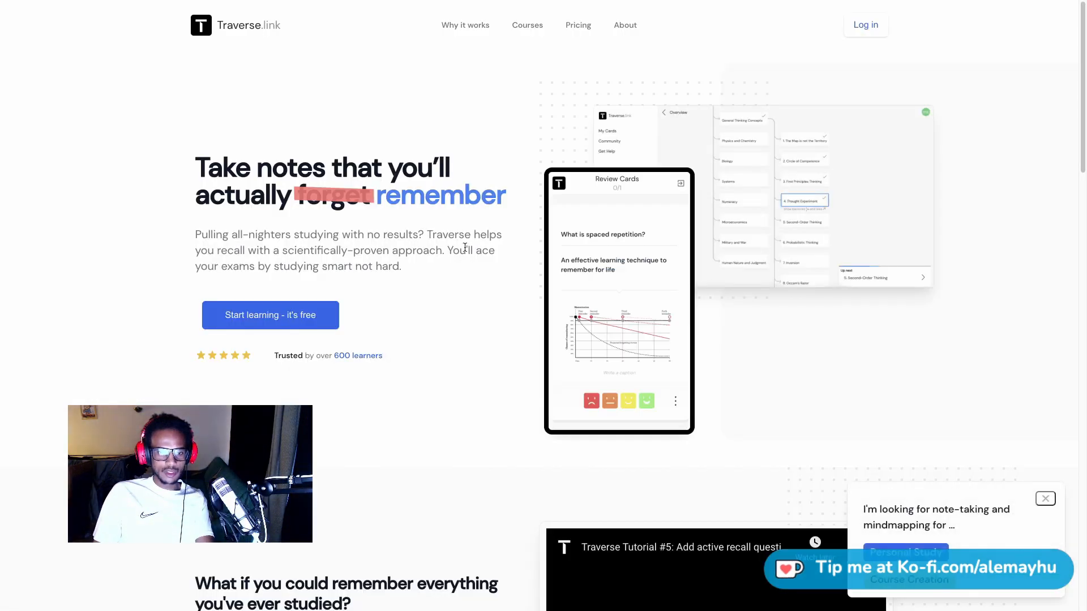
# Browse the landing page and view the Pricing plans: Free, Student $5 and Lifelong learner $10 monthly
pyautogui.scroll(-3)
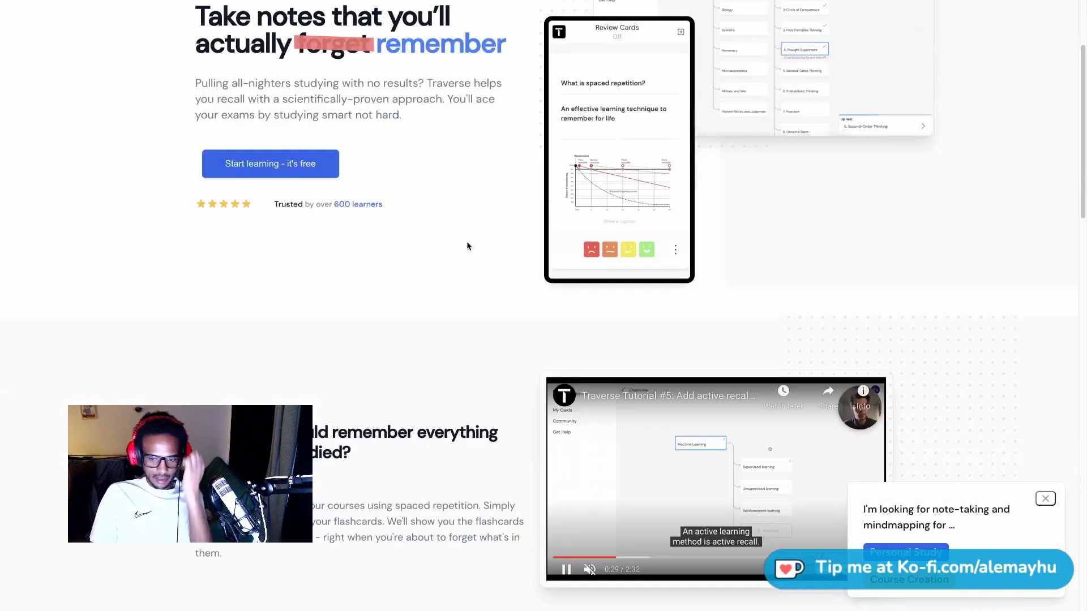
pyautogui.scroll(-3)
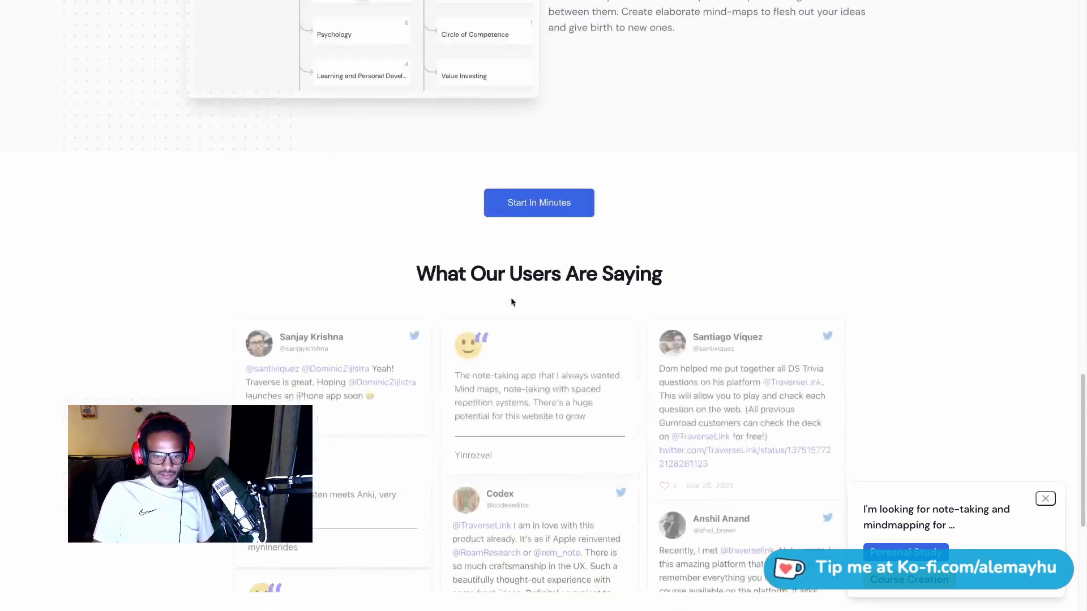
pyautogui.scroll(3)
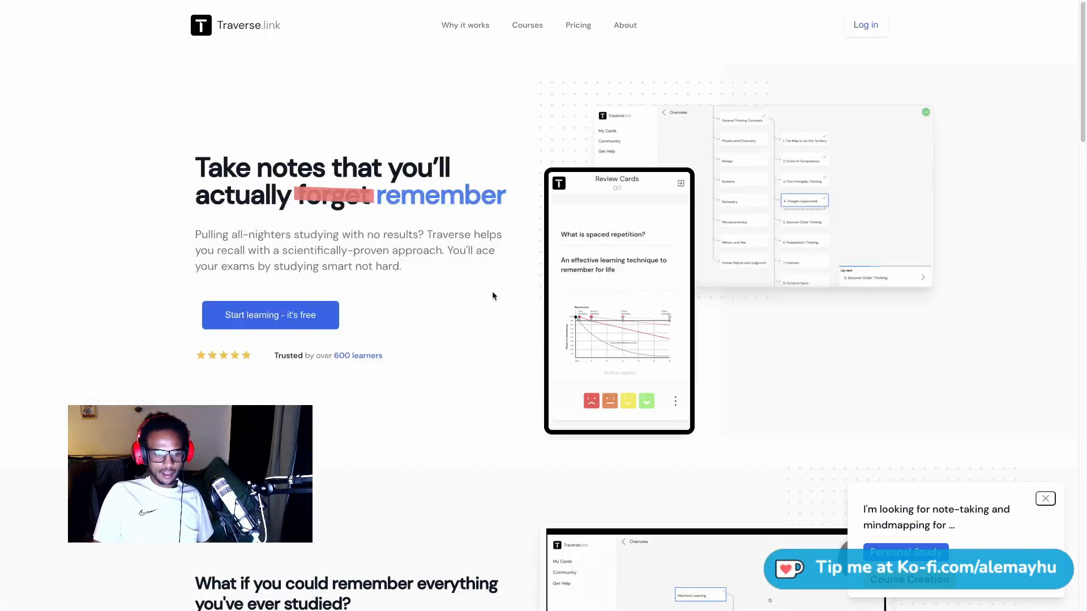
pyautogui.click(578, 25)
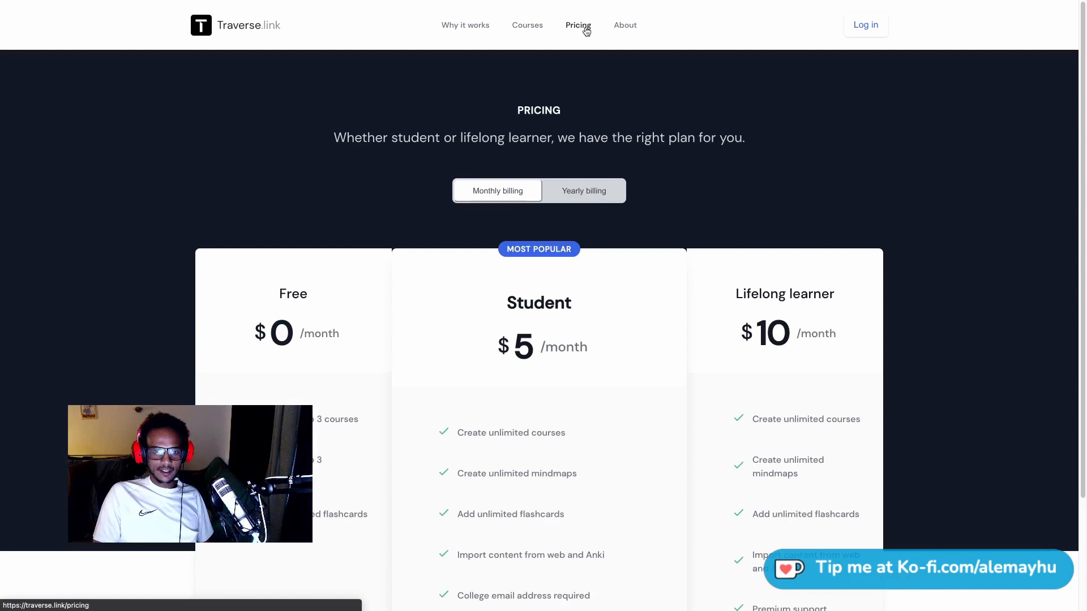
pyautogui.scroll(-3)
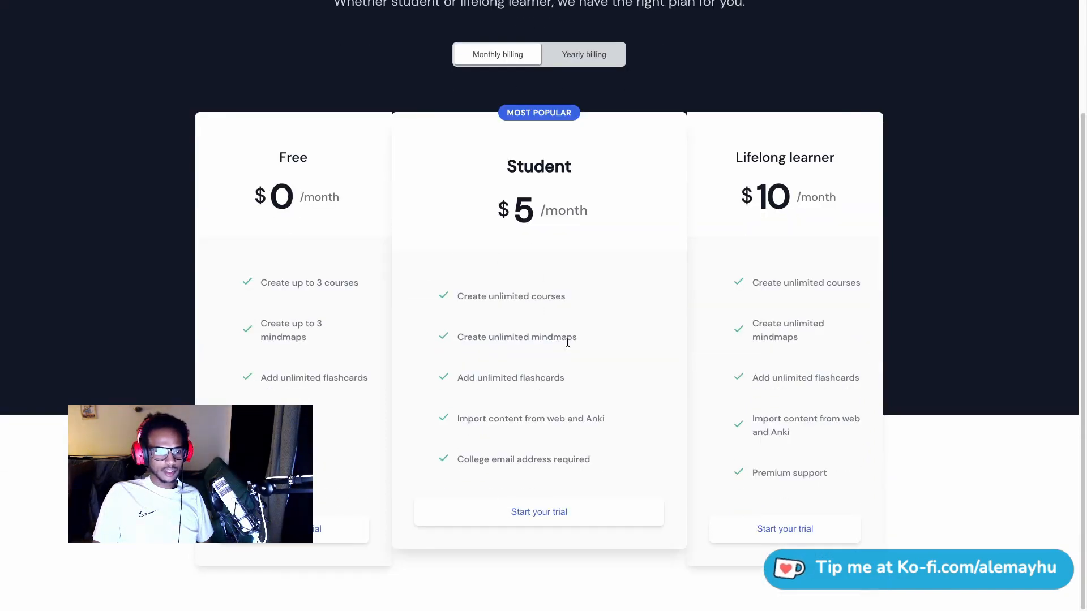